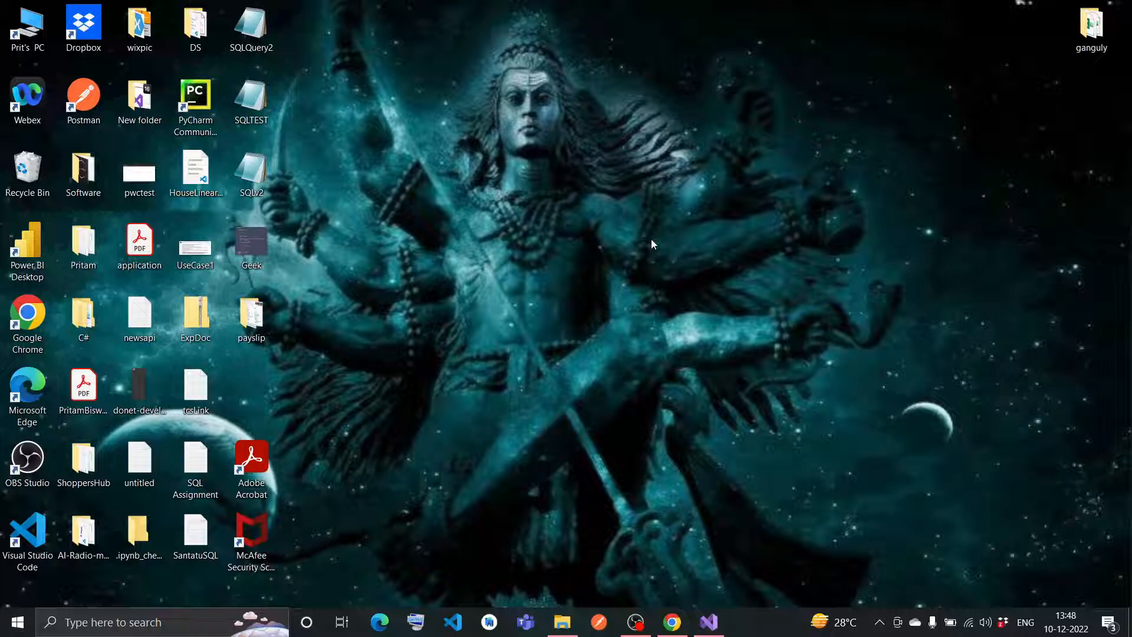
mouse_move(612, 361)
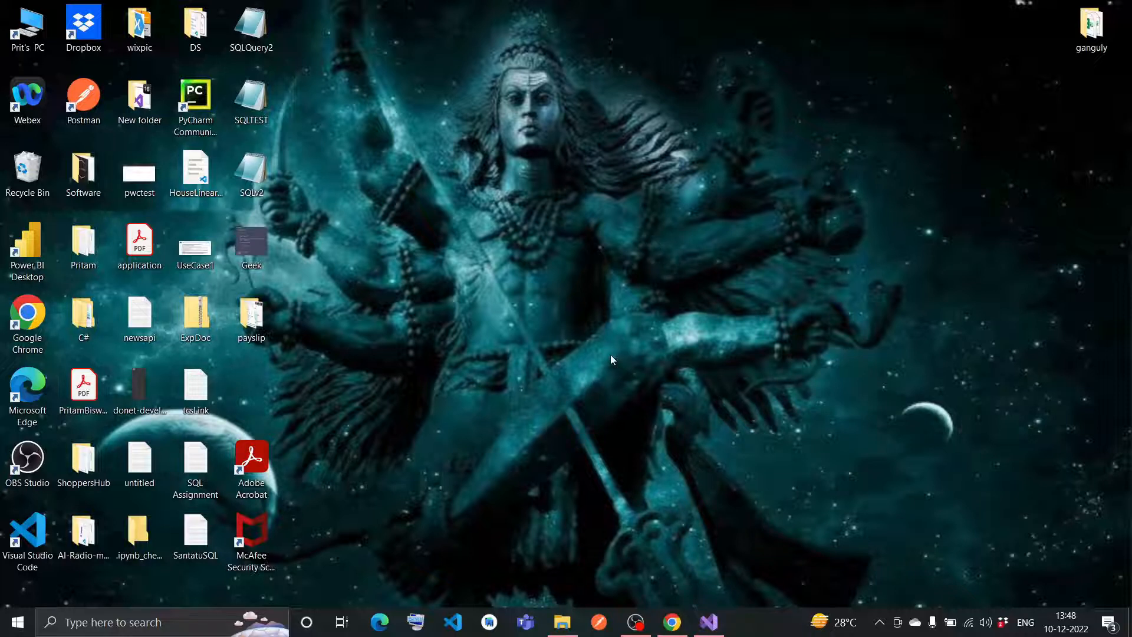
mouse_move(738, 545)
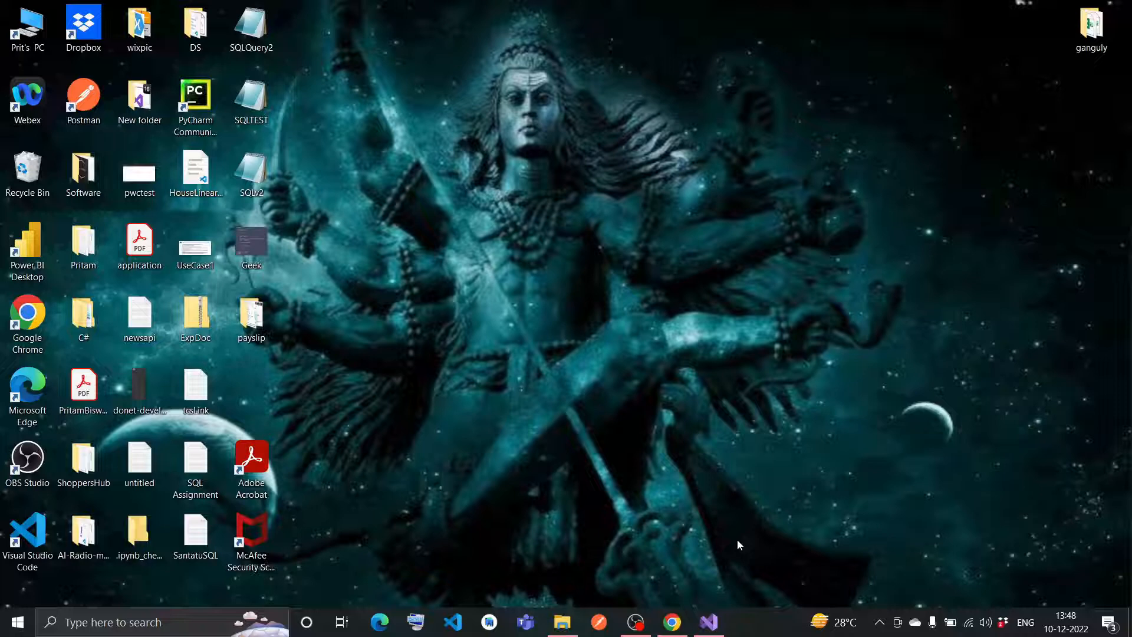
Step: Scroll through EmployeeController.cs and launch the CosmosWebAPI with IIS Express
click(708, 621)
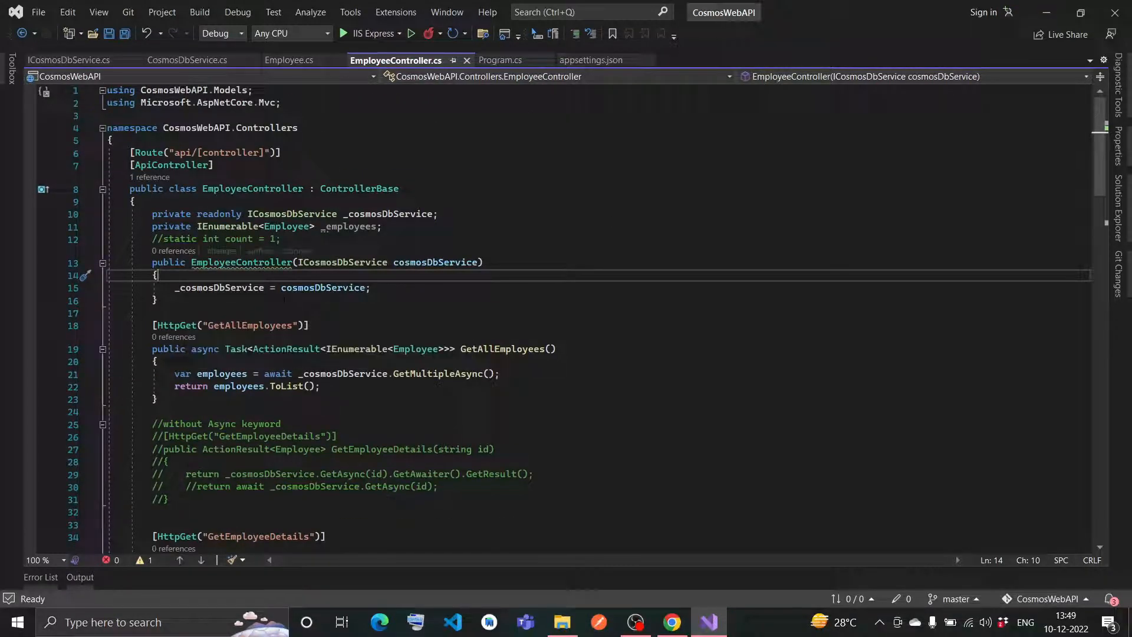
scroll(down, 3)
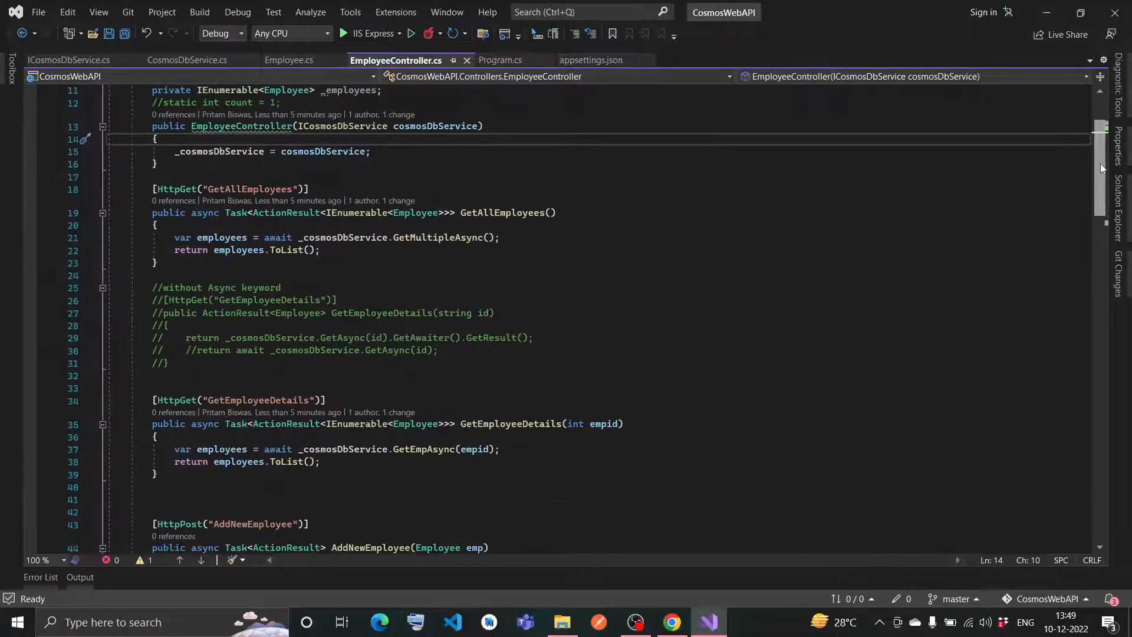
scroll(down, 3)
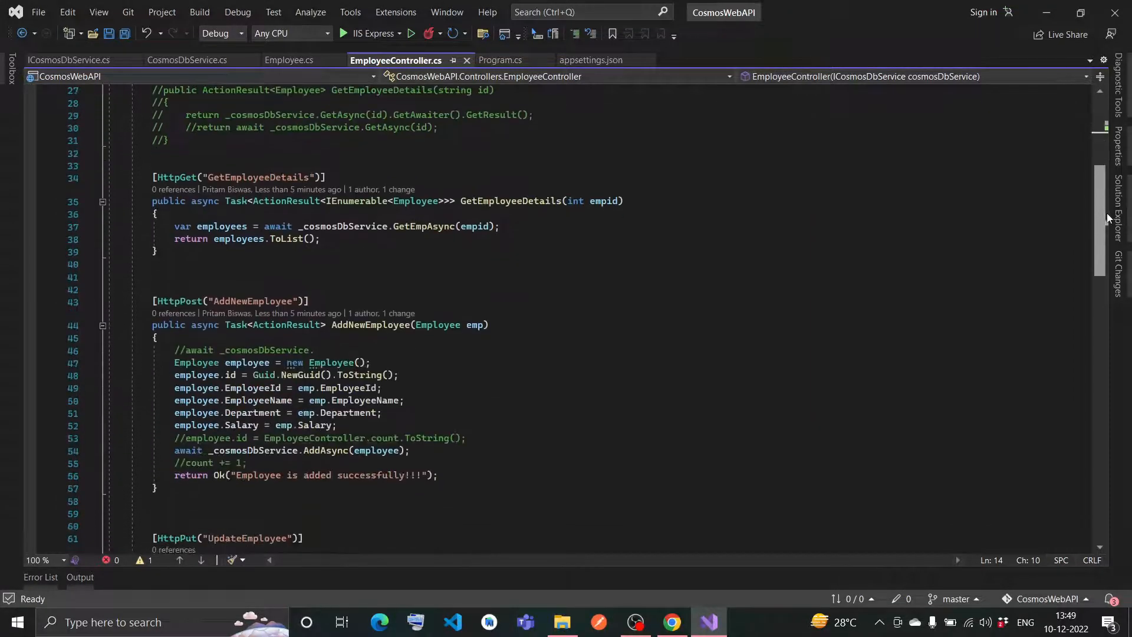
scroll(down, 3)
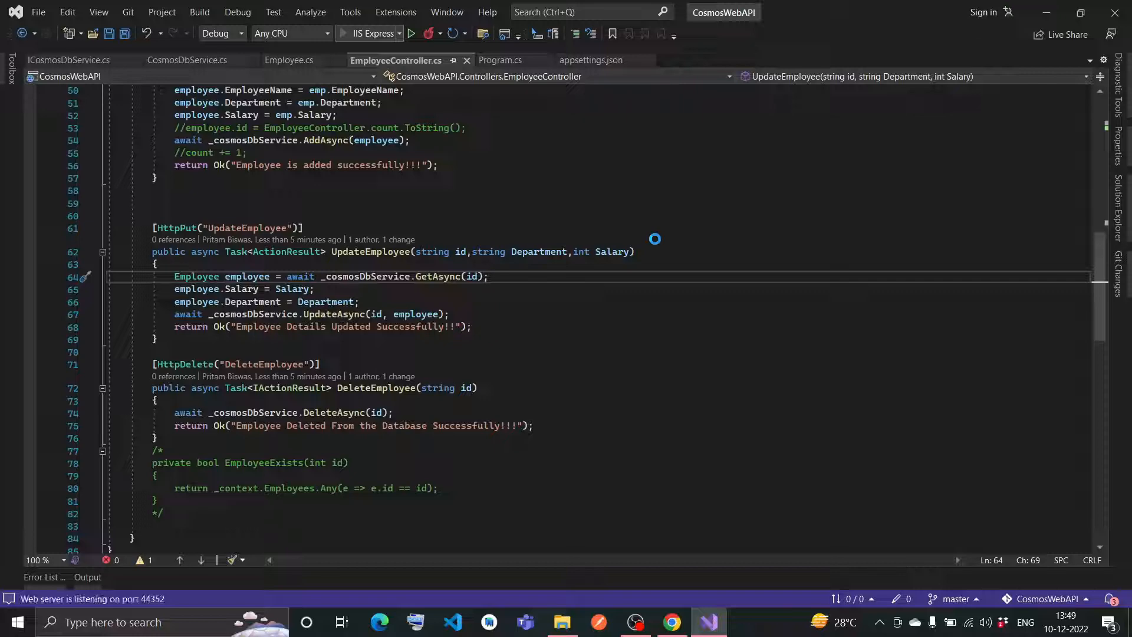
click(671, 621)
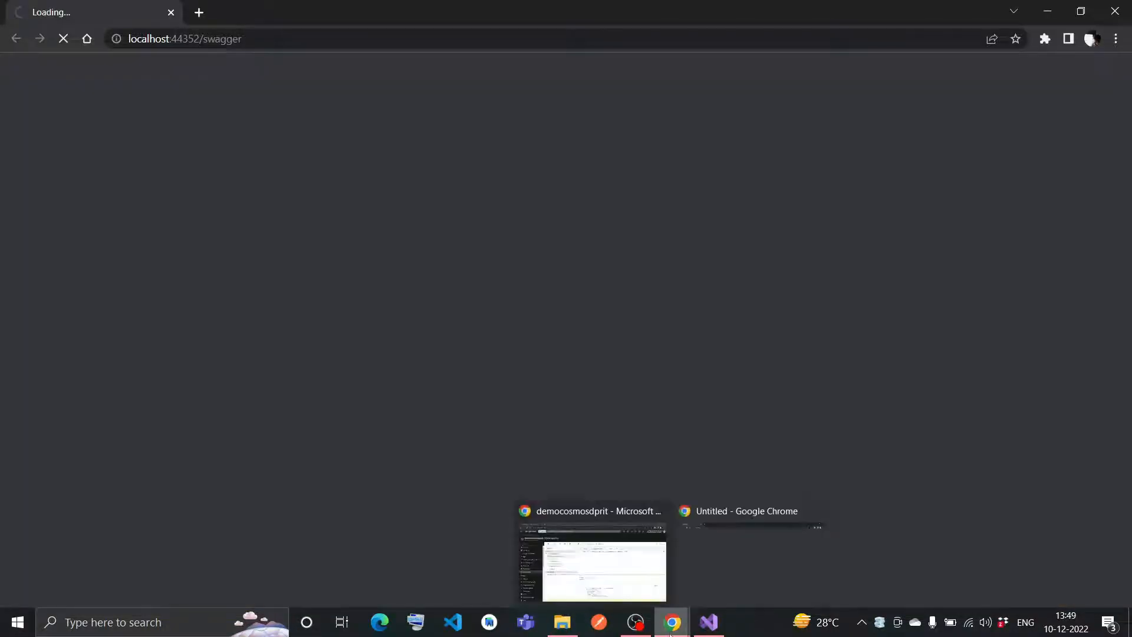
Step: View the Pritam and Rony item JSON in EmployeeContainer, then return to the Swagger page
click(707, 622)
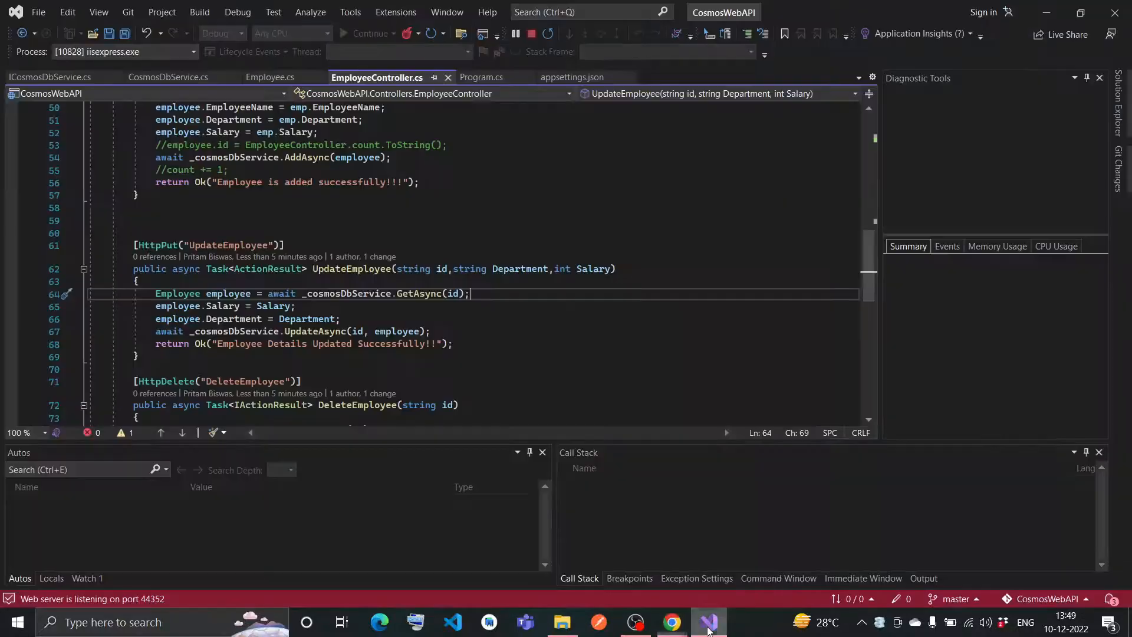
mouse_move(671, 622)
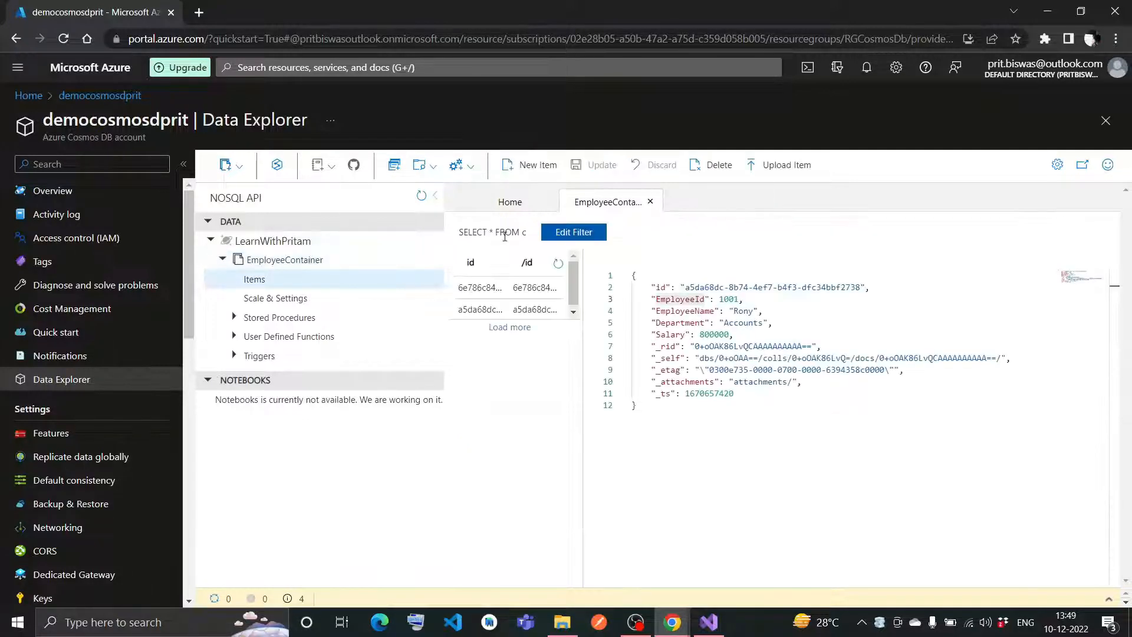
click(480, 287)
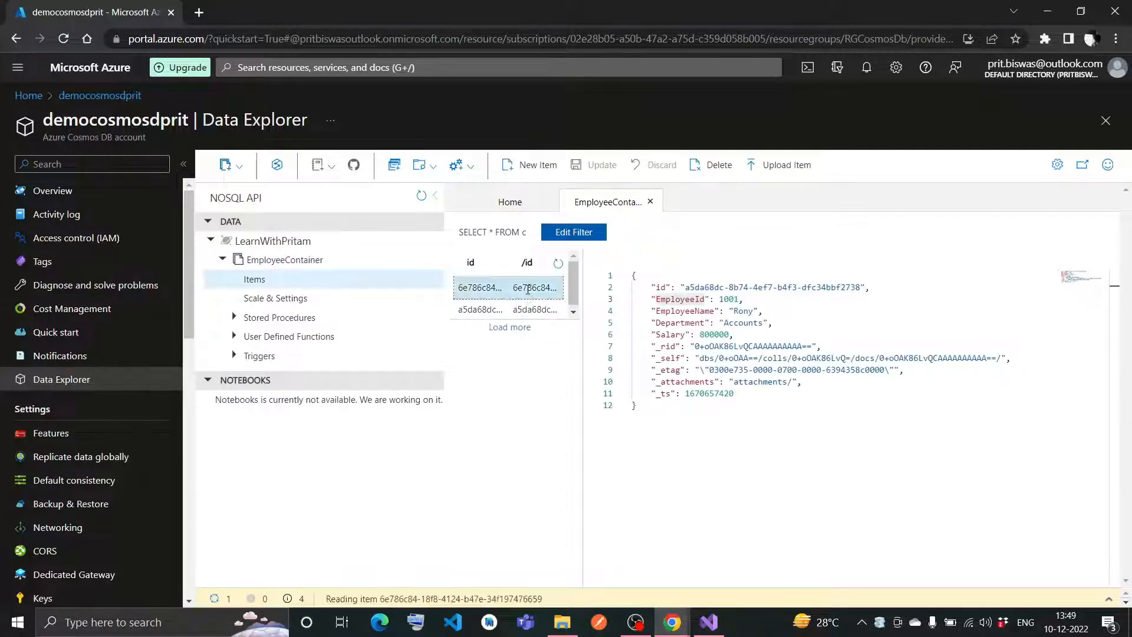
click(480, 288)
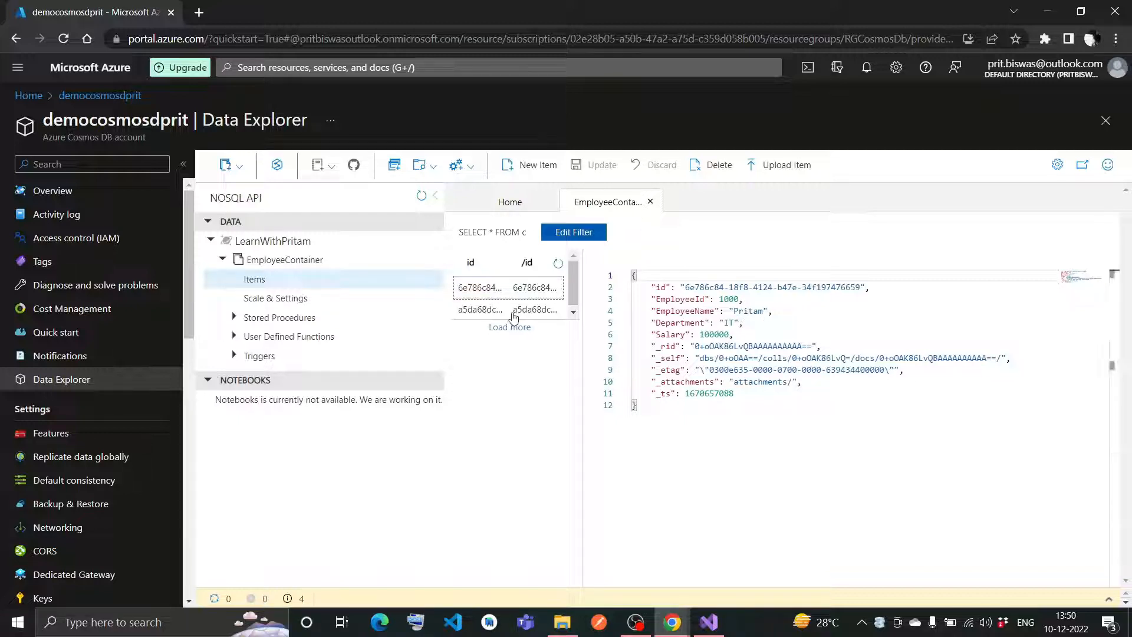
click(480, 309)
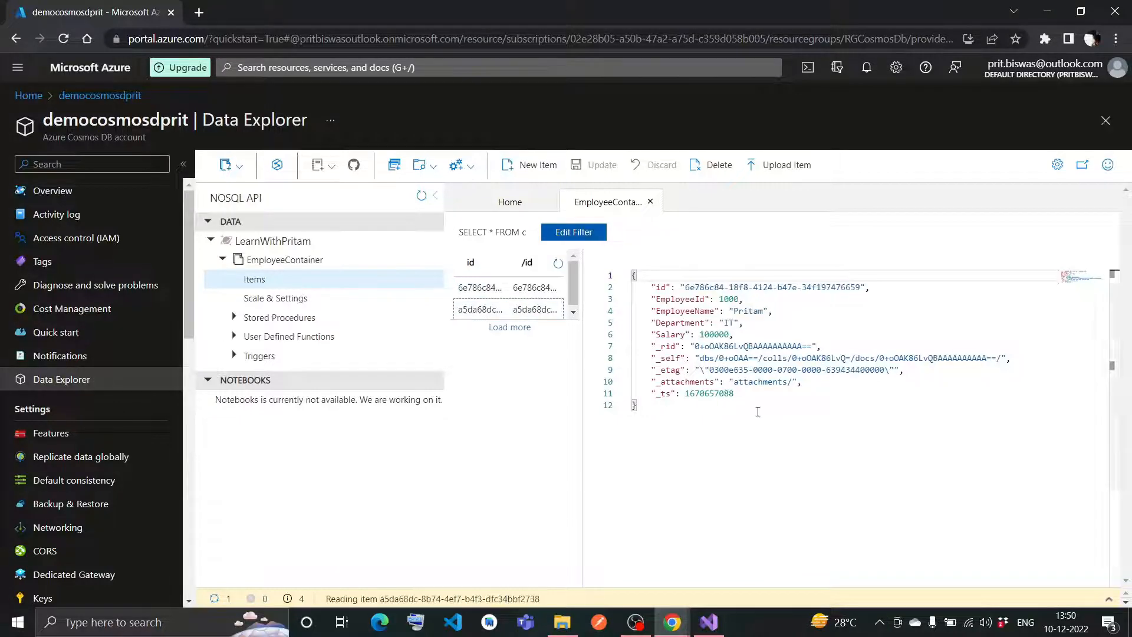
click(709, 622)
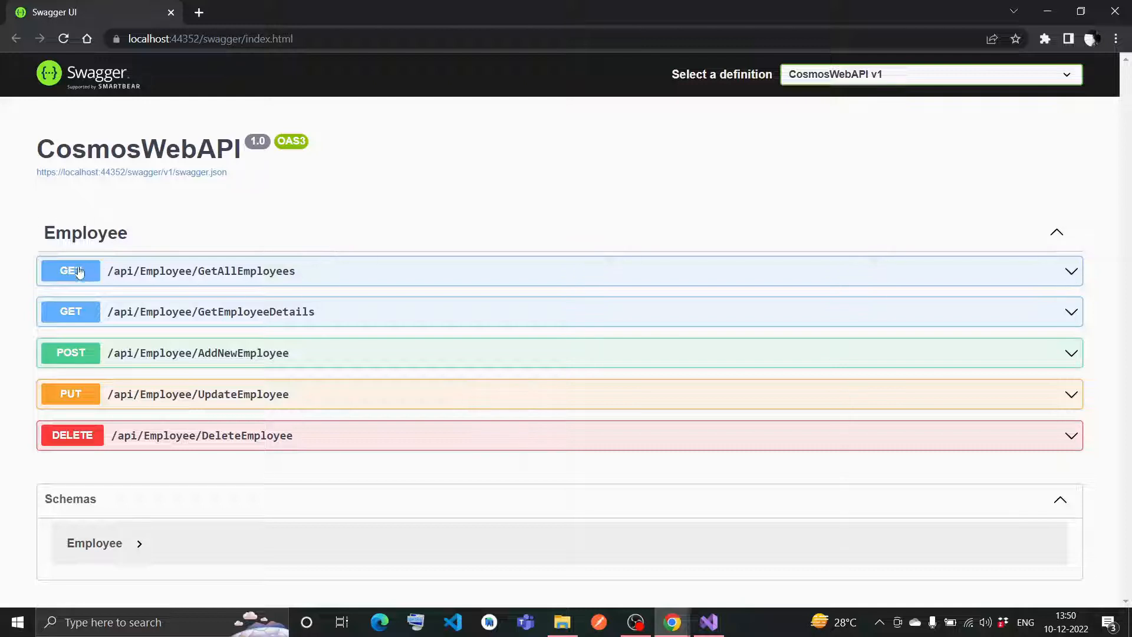
mouse_move(105, 462)
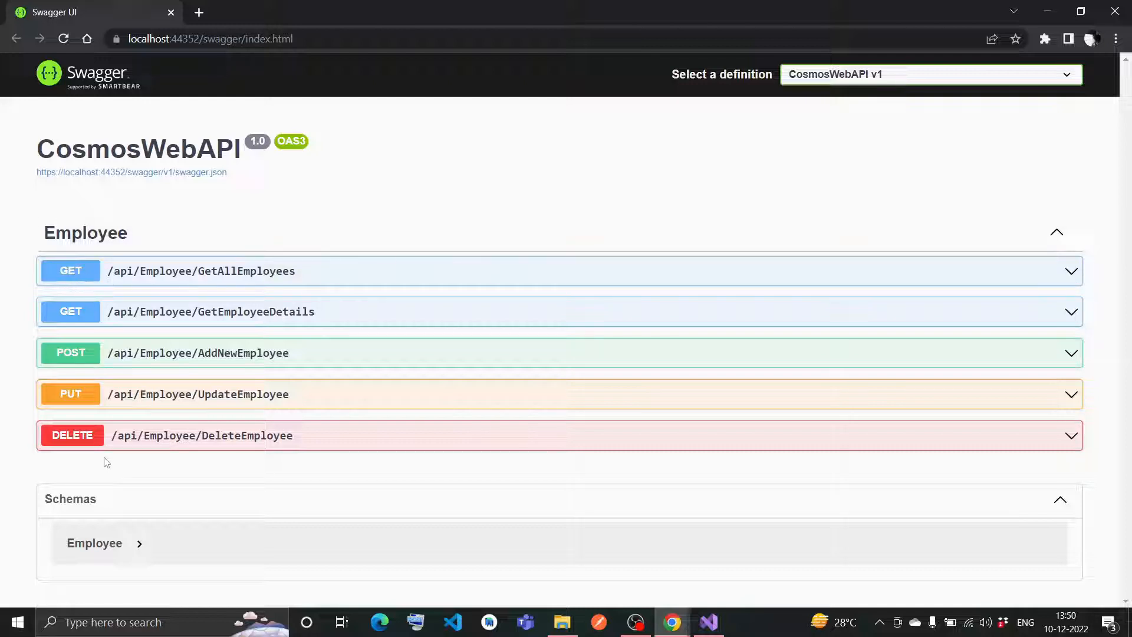
mouse_move(1010, 262)
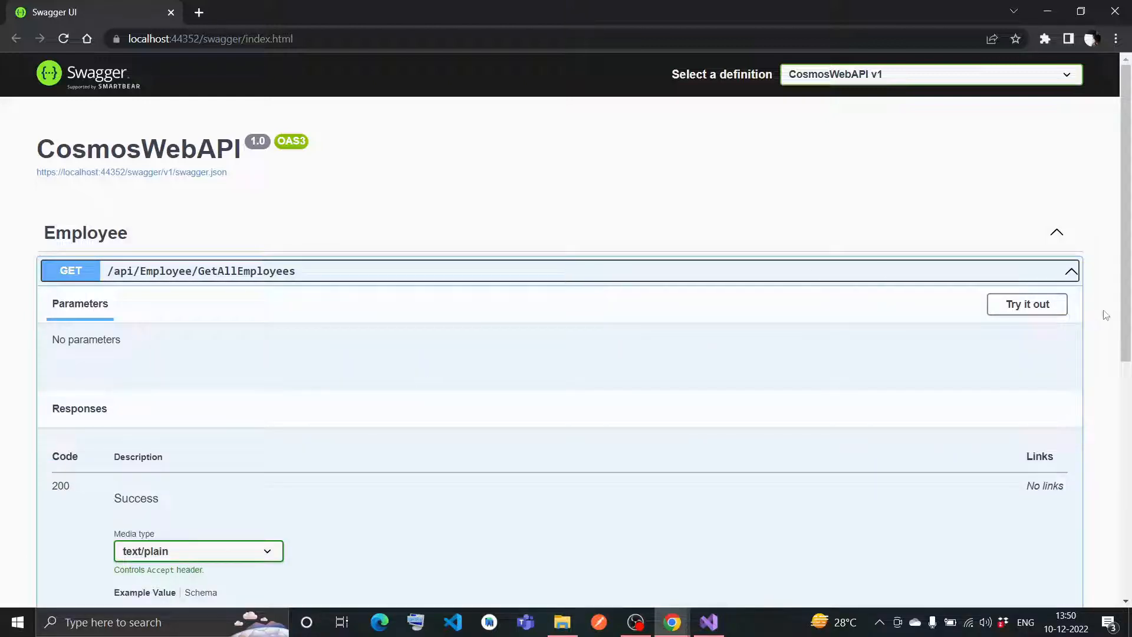
Step: Execute GET /api/Employee/GetAllEmployees and read its curl command and request URL
click(1026, 303)
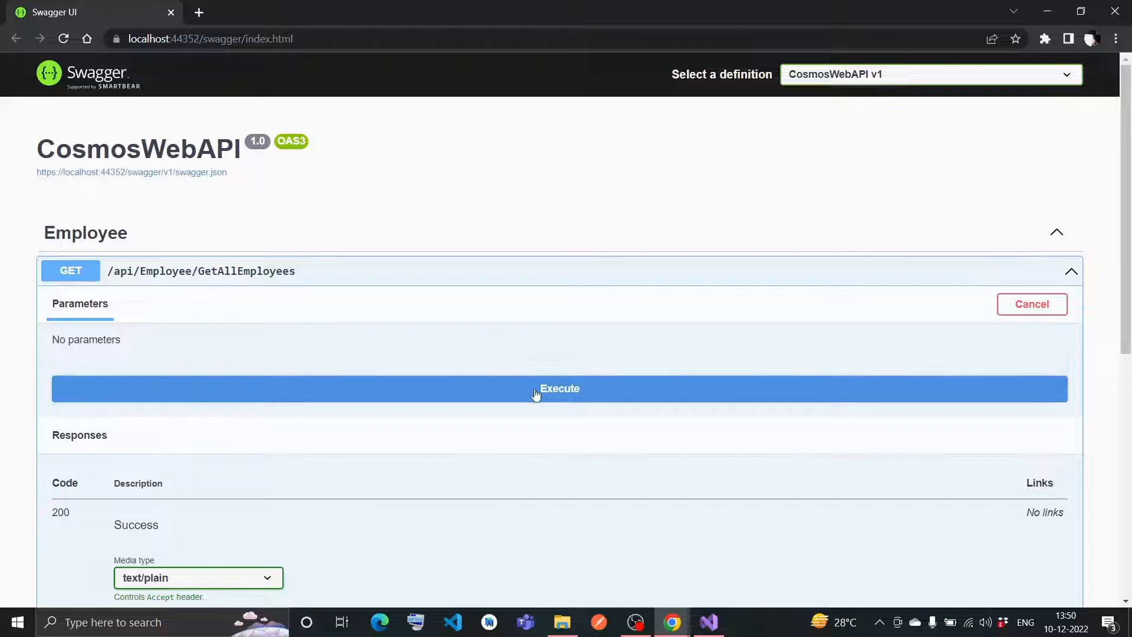
click(559, 388)
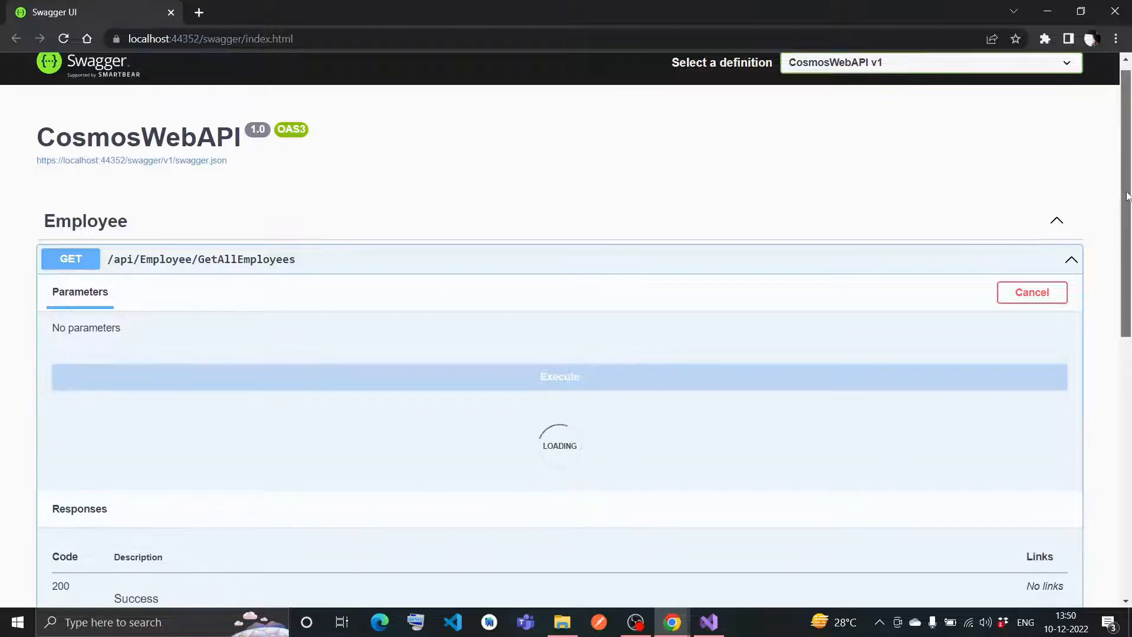
scroll(down, 3)
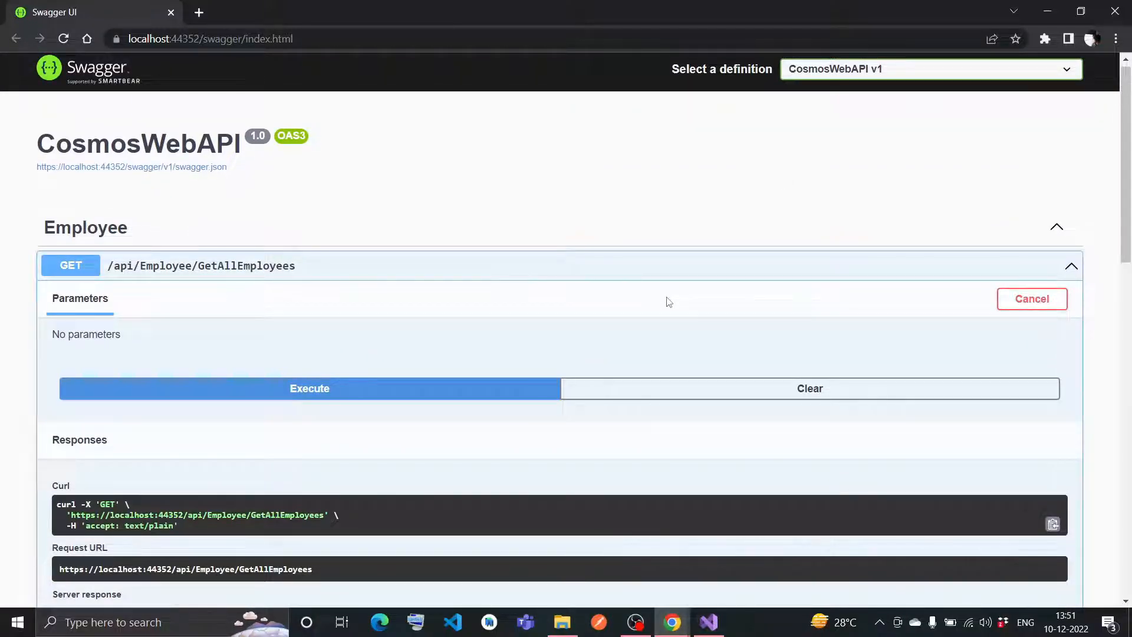
click(1031, 298)
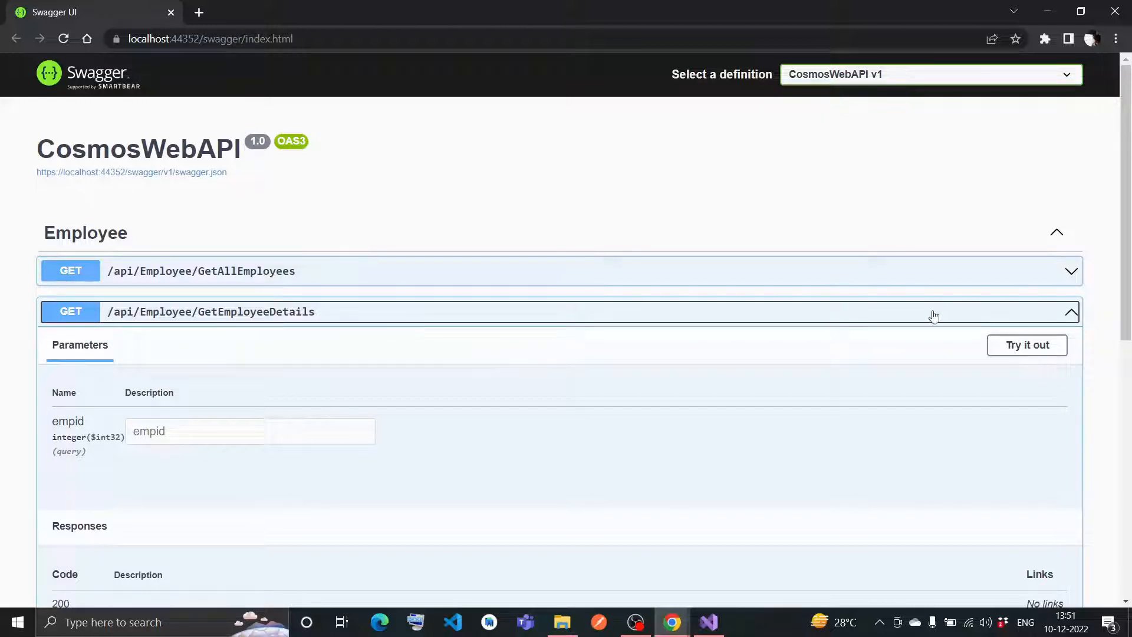
Step: Run GetEmployeeDetails with empid 1000, returning Pritam's IT record with salary 100000
scroll(down, 3)
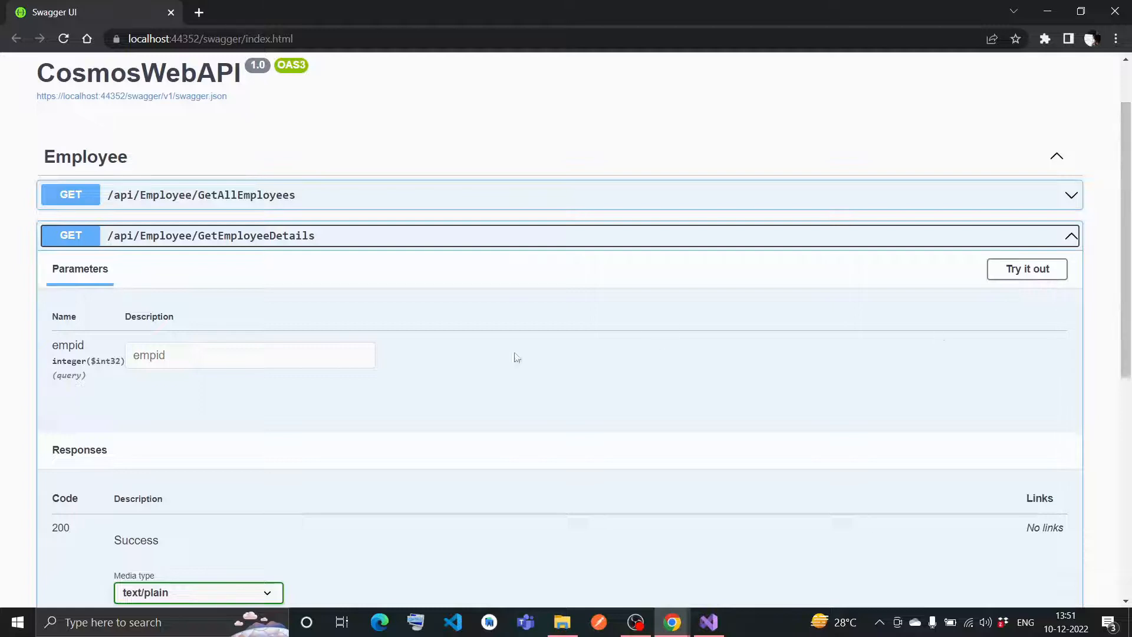
click(1027, 269)
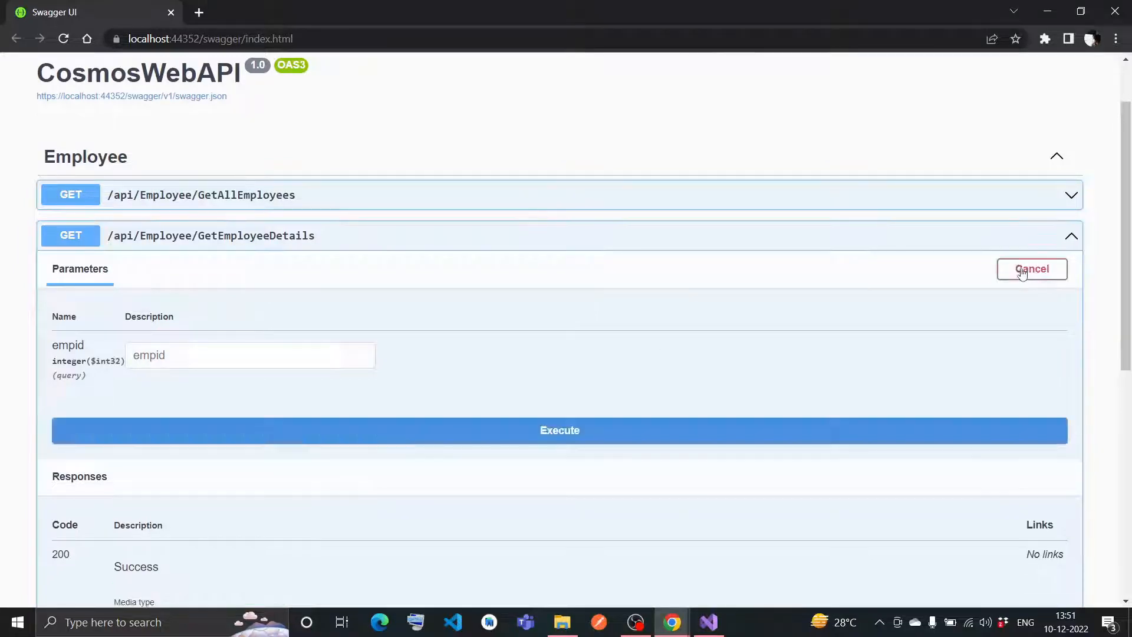
text(1000)
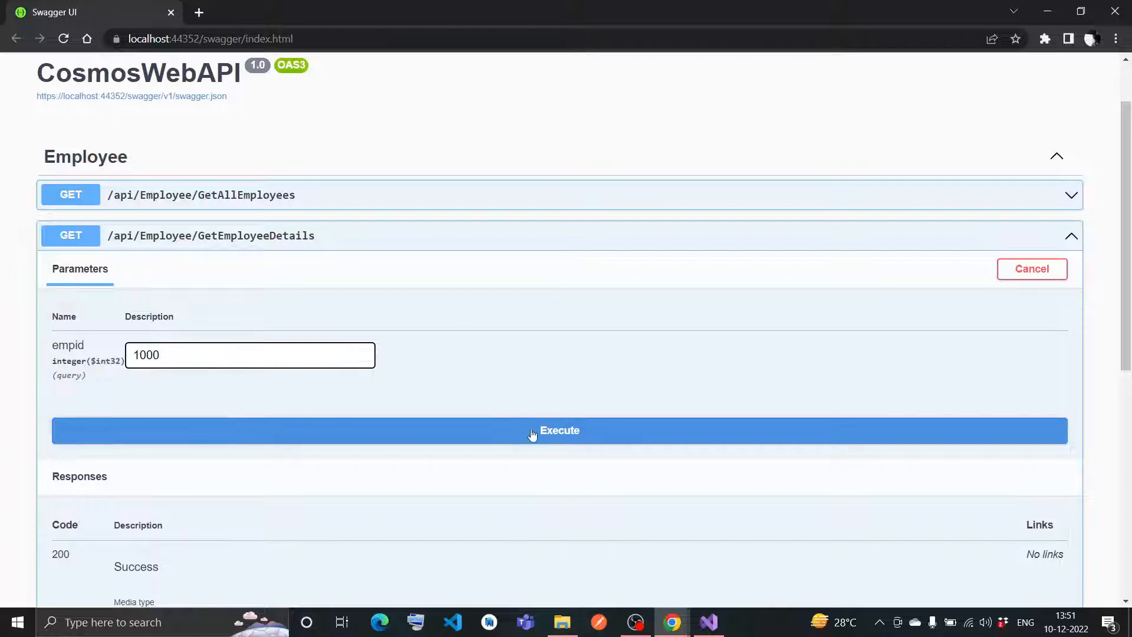
click(559, 431)
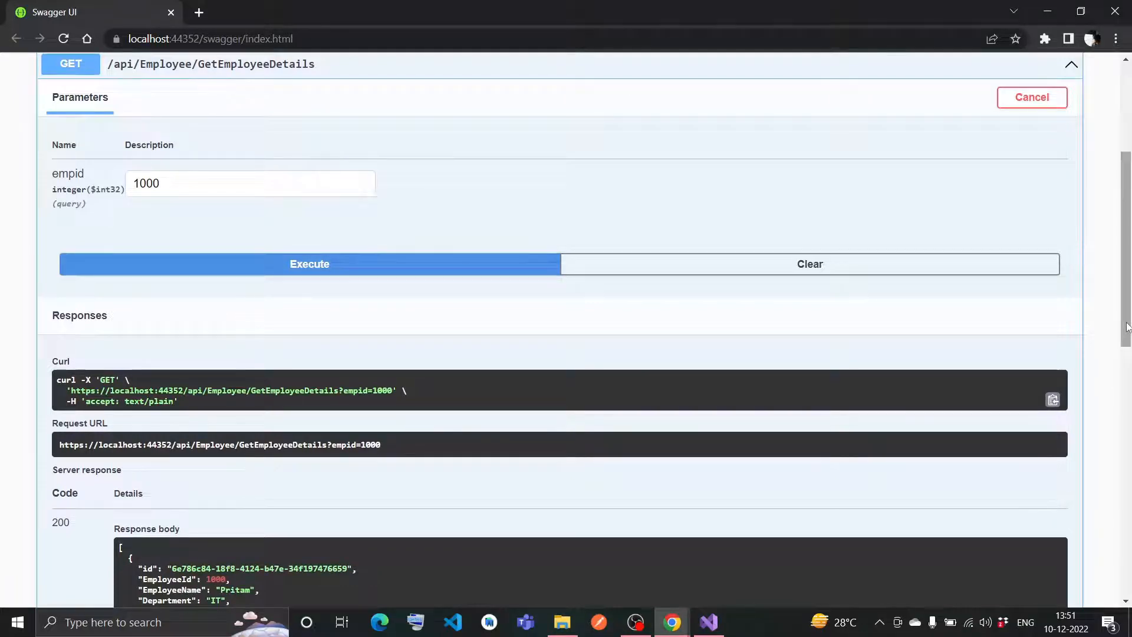
scroll(down, 3)
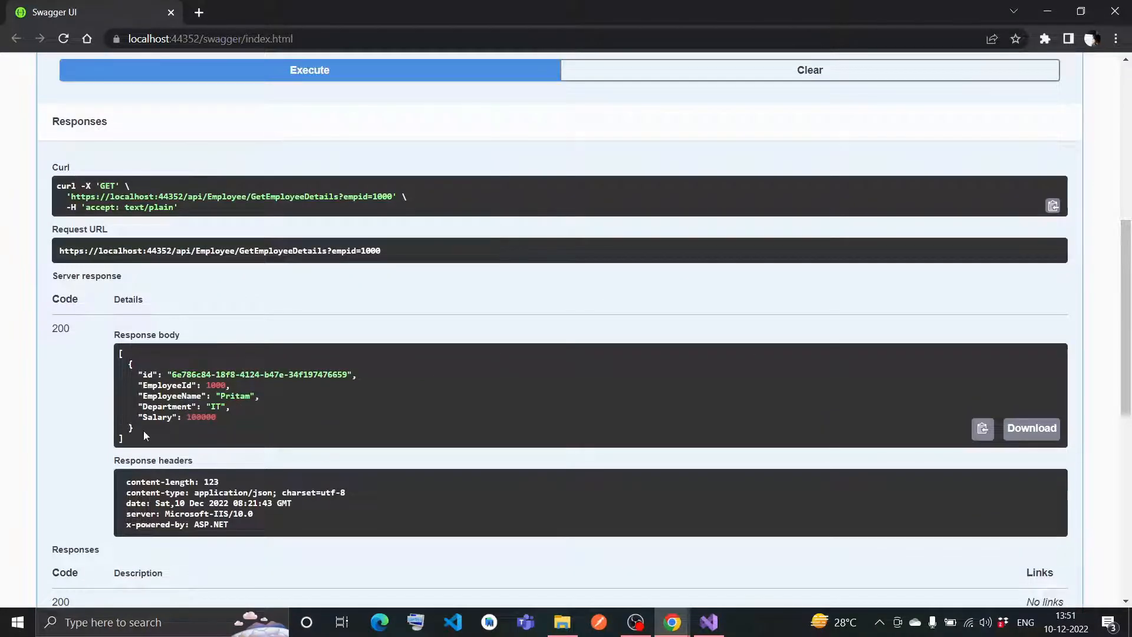
mouse_move(244, 408)
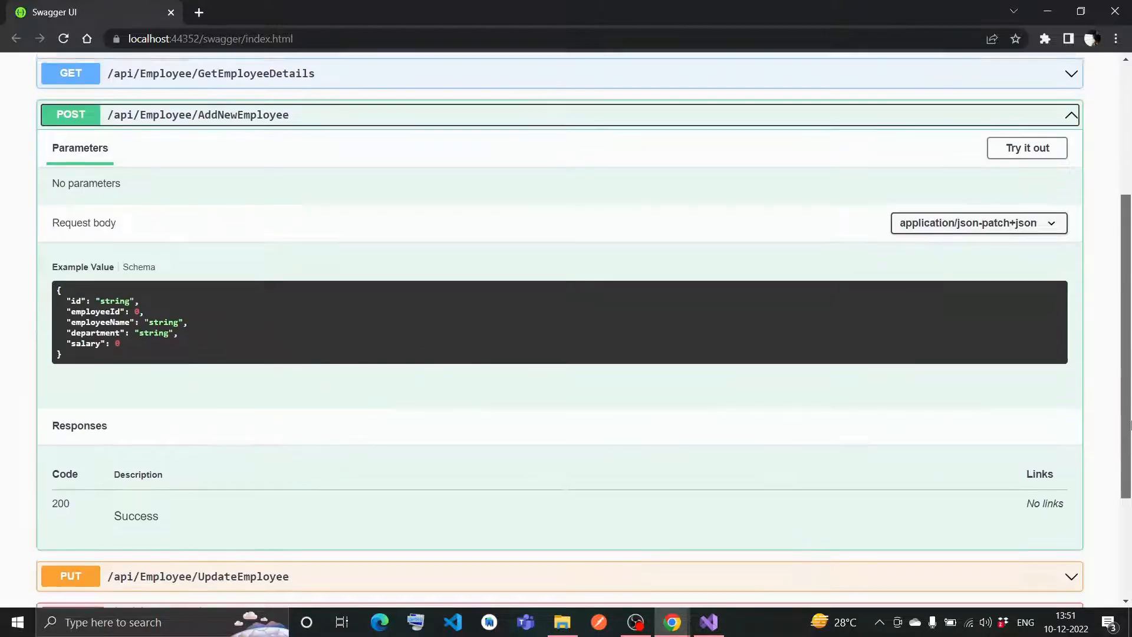
Step: Fill the AddNewEmployee body with employeeName DemoEmployee, department IT, salary 10000
click(1026, 147)
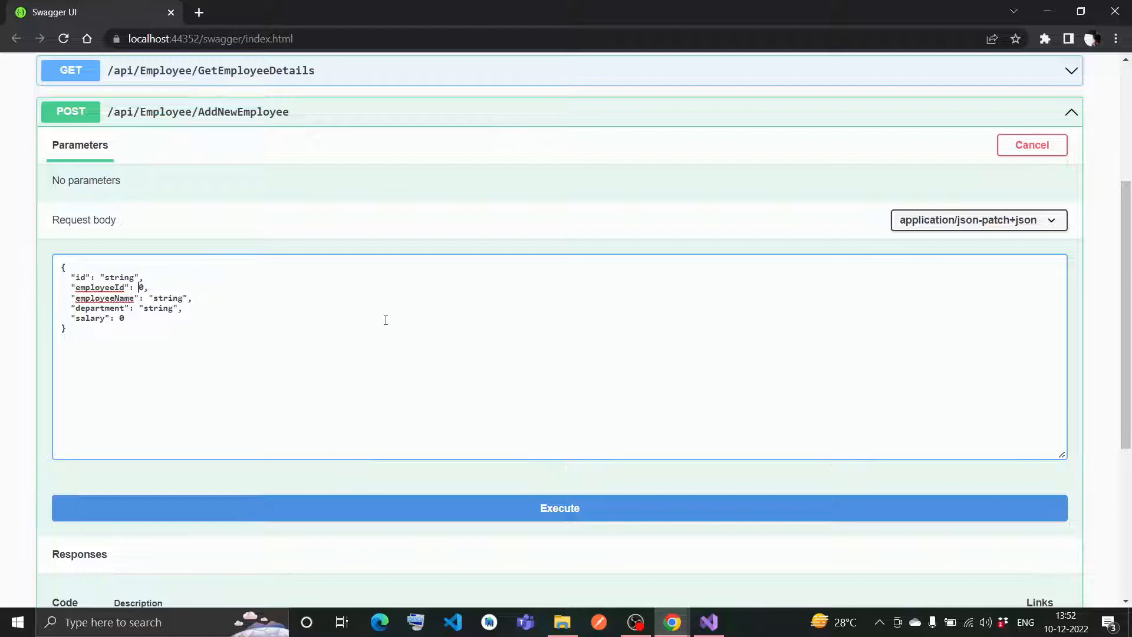
text(1003)
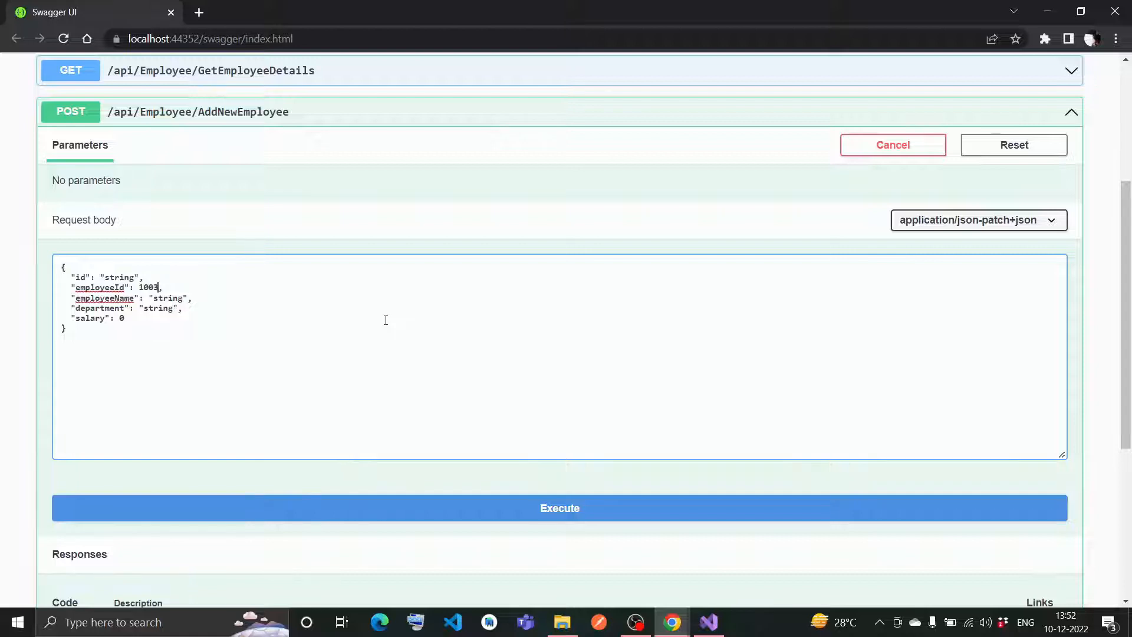
double_click(167, 298)
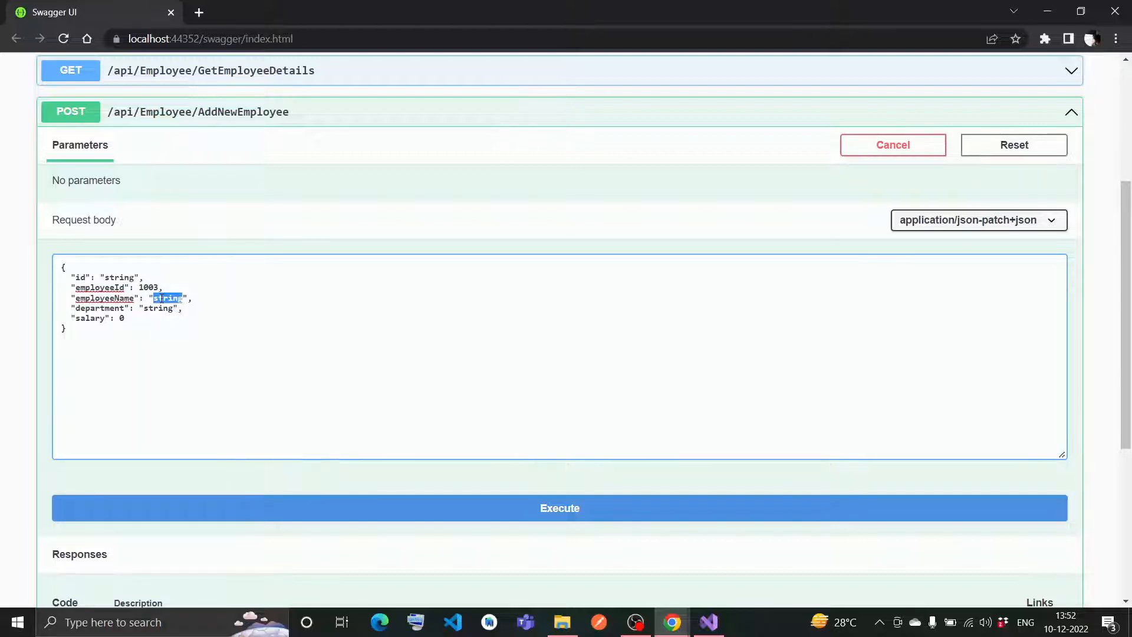
text(Demo)
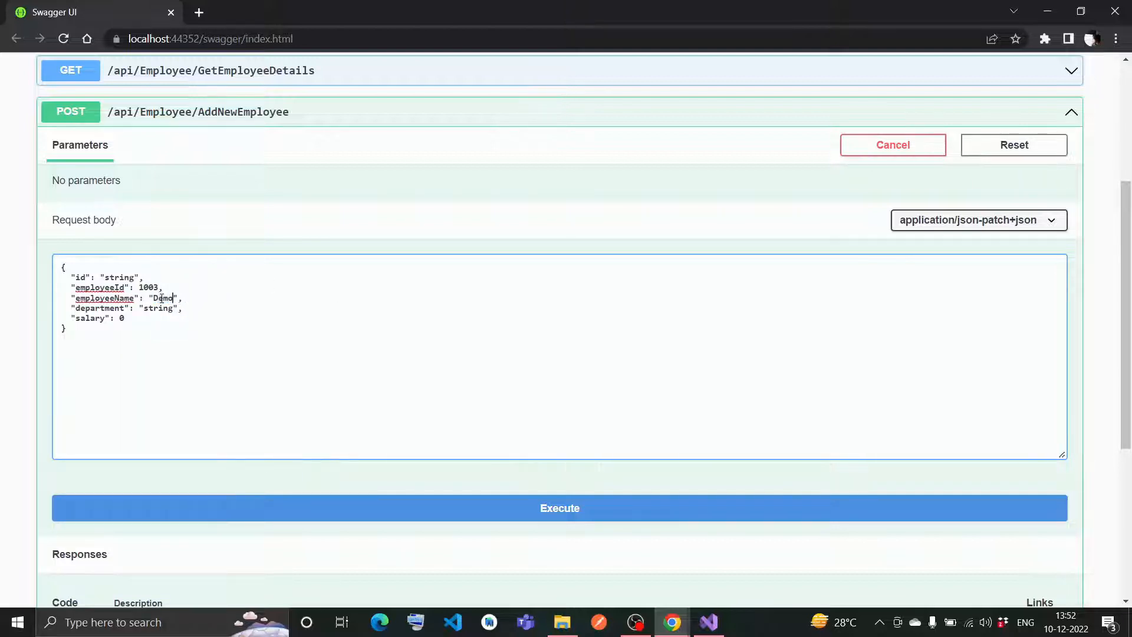
text(Employee)
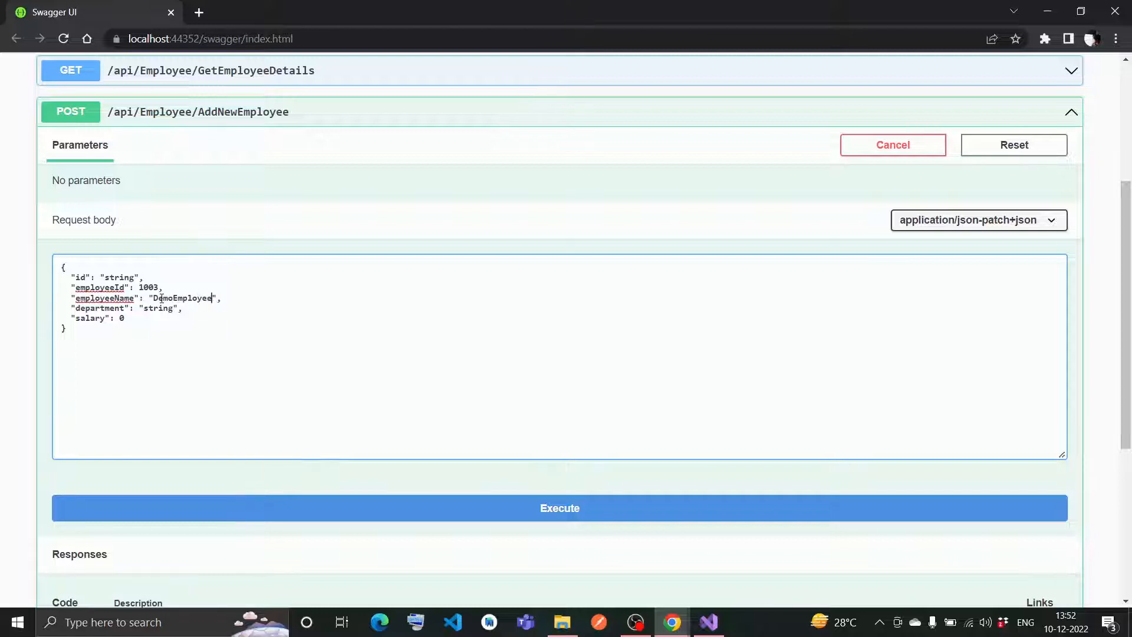
text(De)
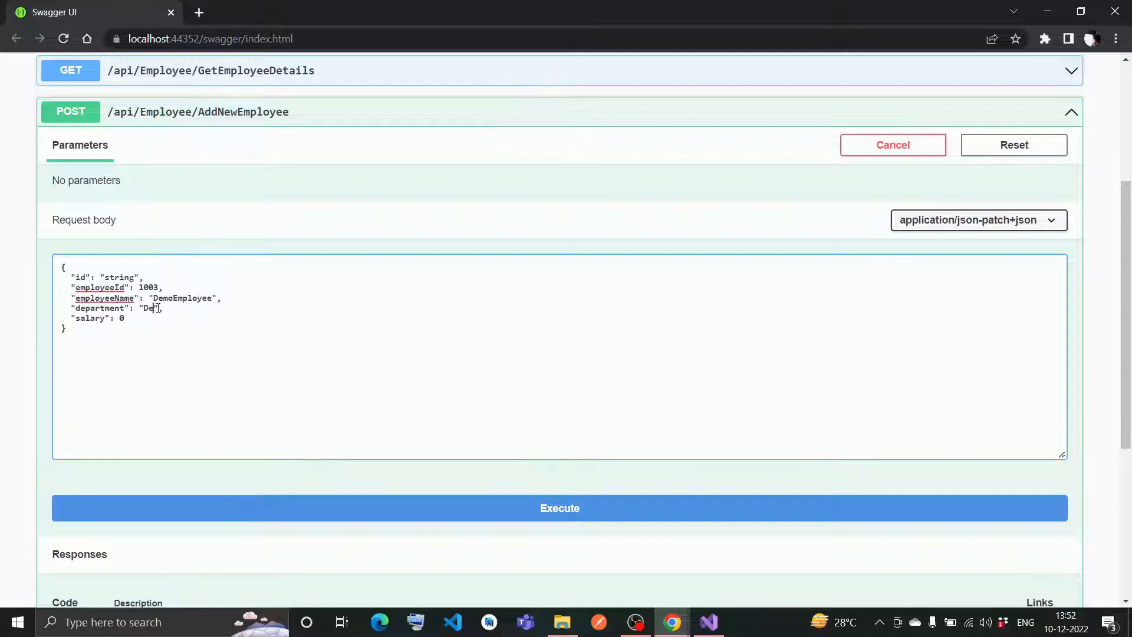
key(Backspace)
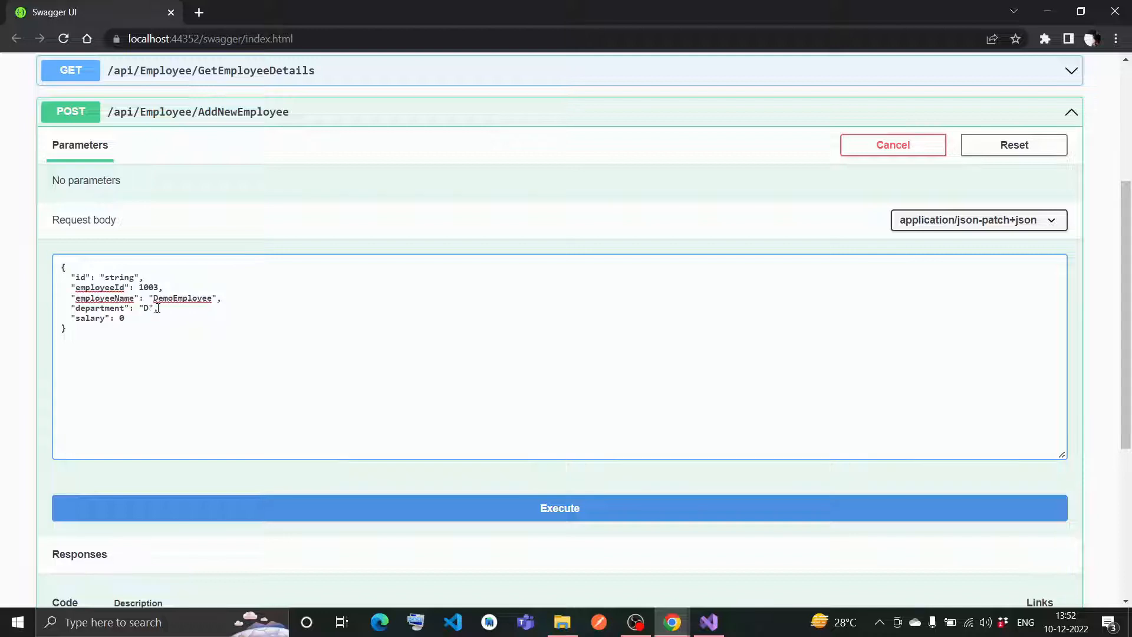
text(IT)
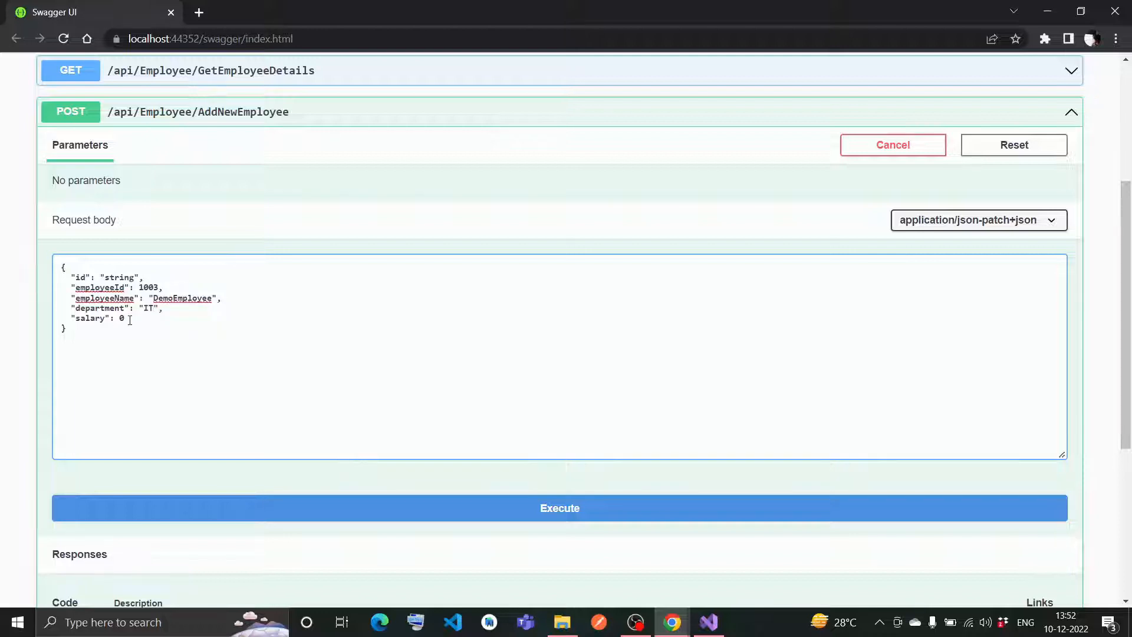
text(10000)
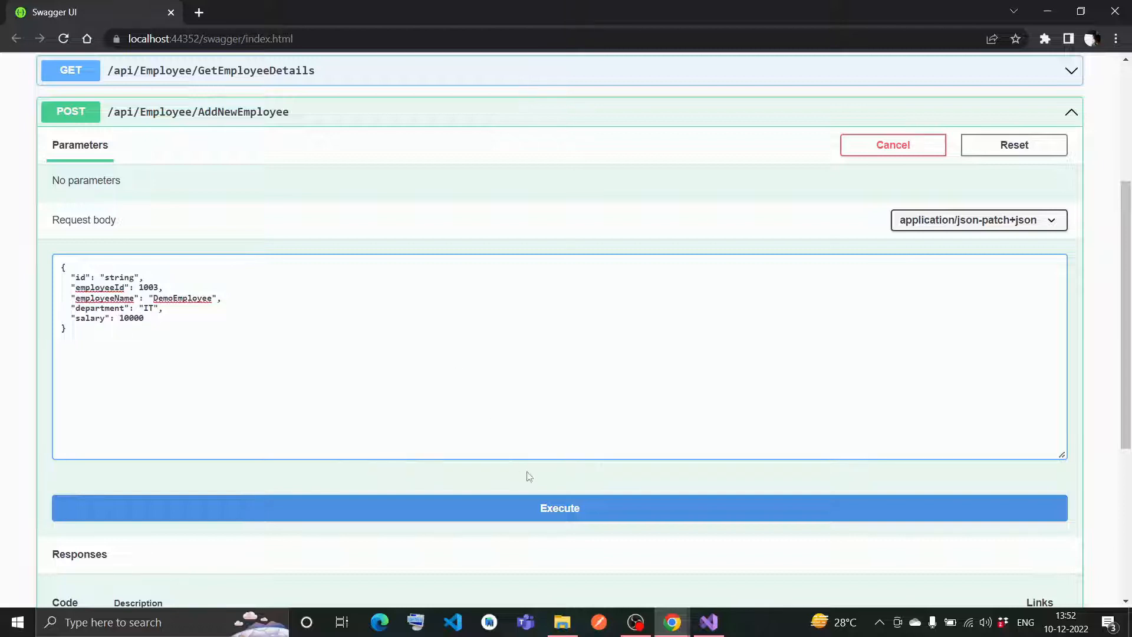
Step: Execute AddNewEmployee and get the 200 successful-add confirmation for ID 1003
click(559, 507)
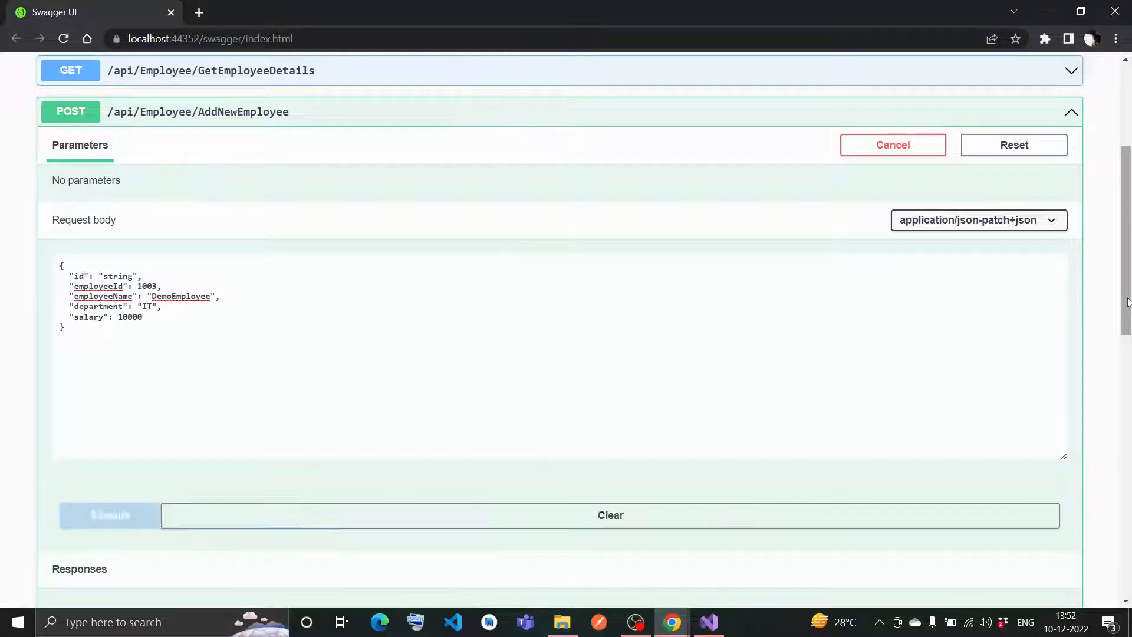
click(110, 515)
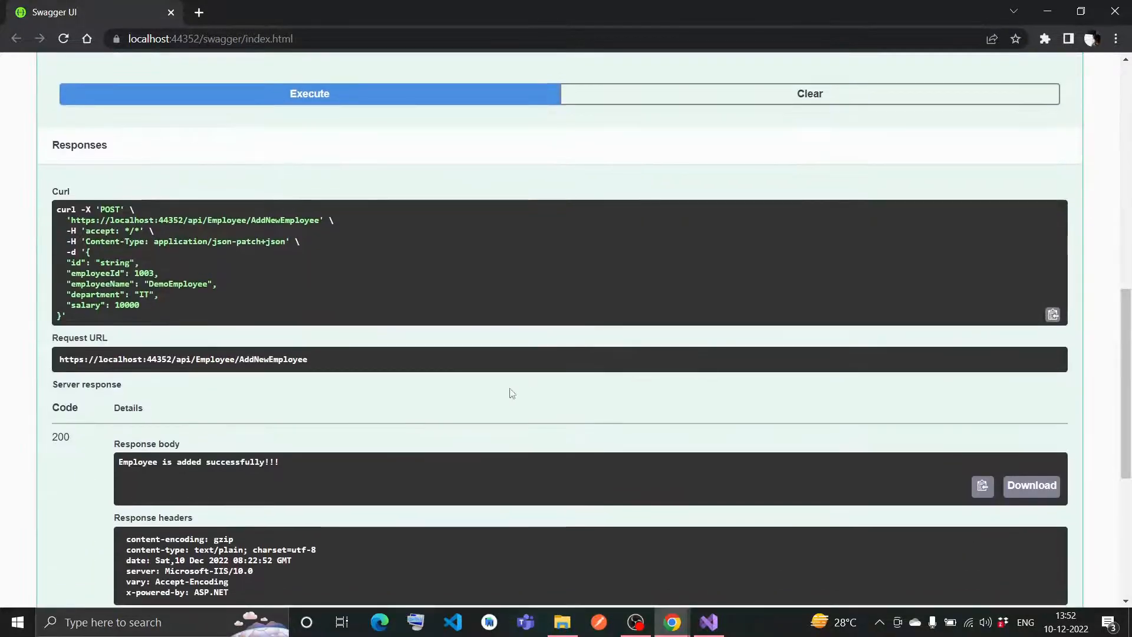
mouse_move(192, 472)
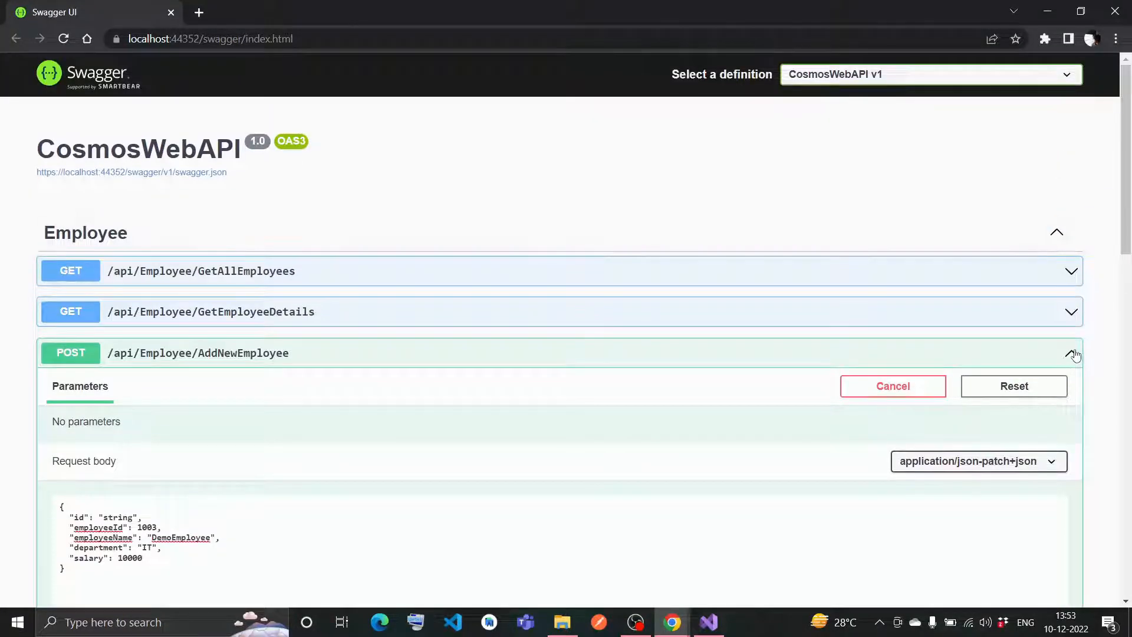
Step: Run GetEmployeeDetails for empid 1003, returning the DemoEmployee record
click(1072, 352)
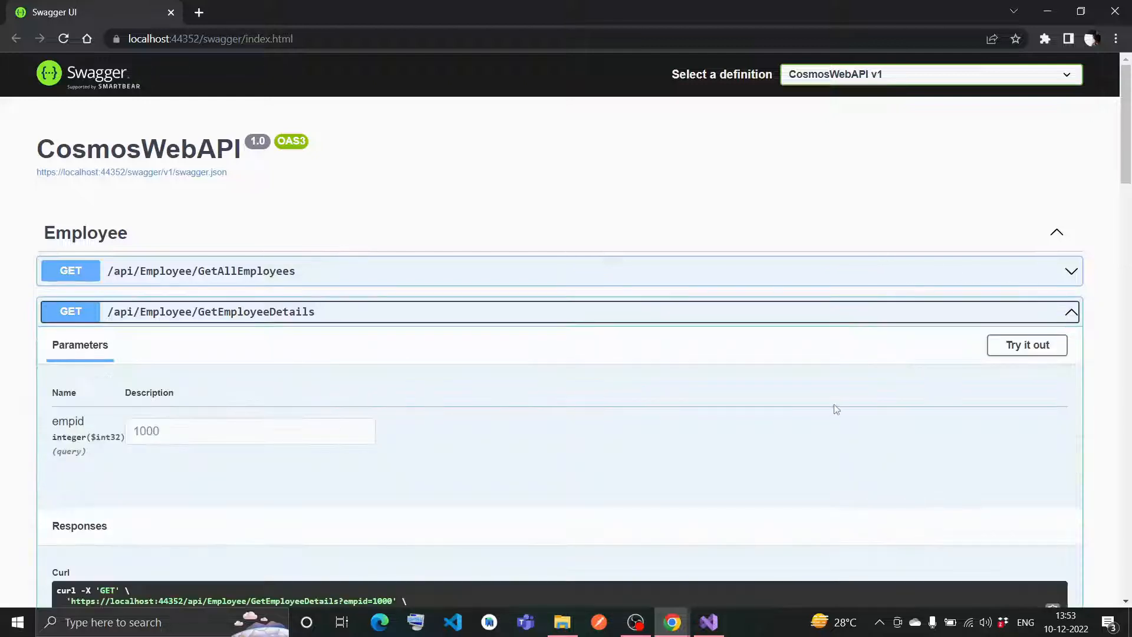
click(1026, 344)
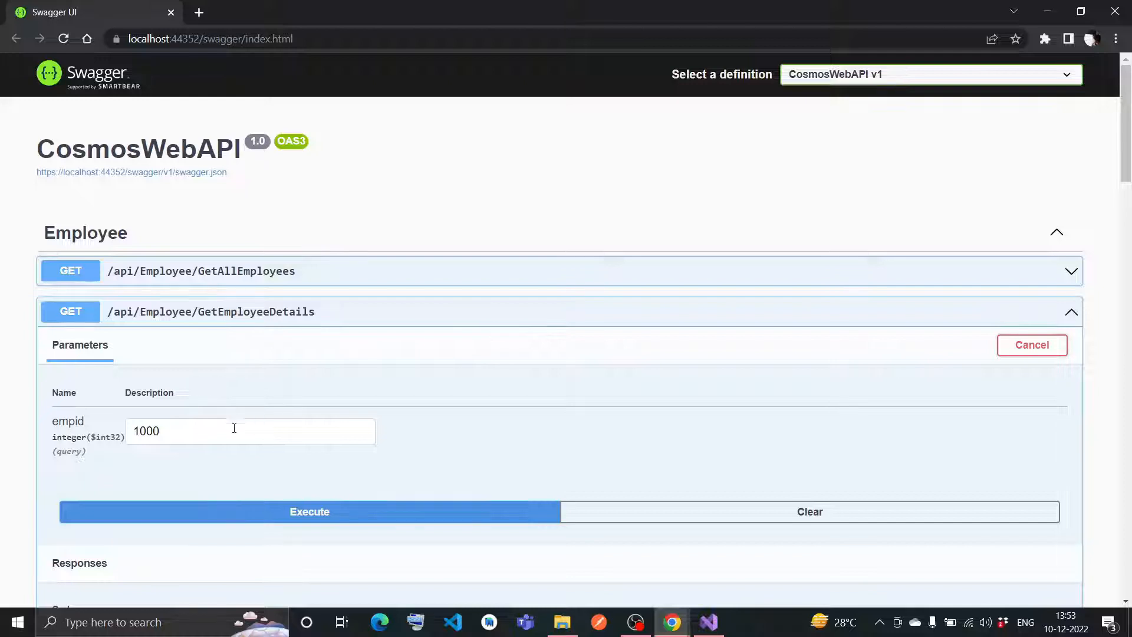
text(1003)
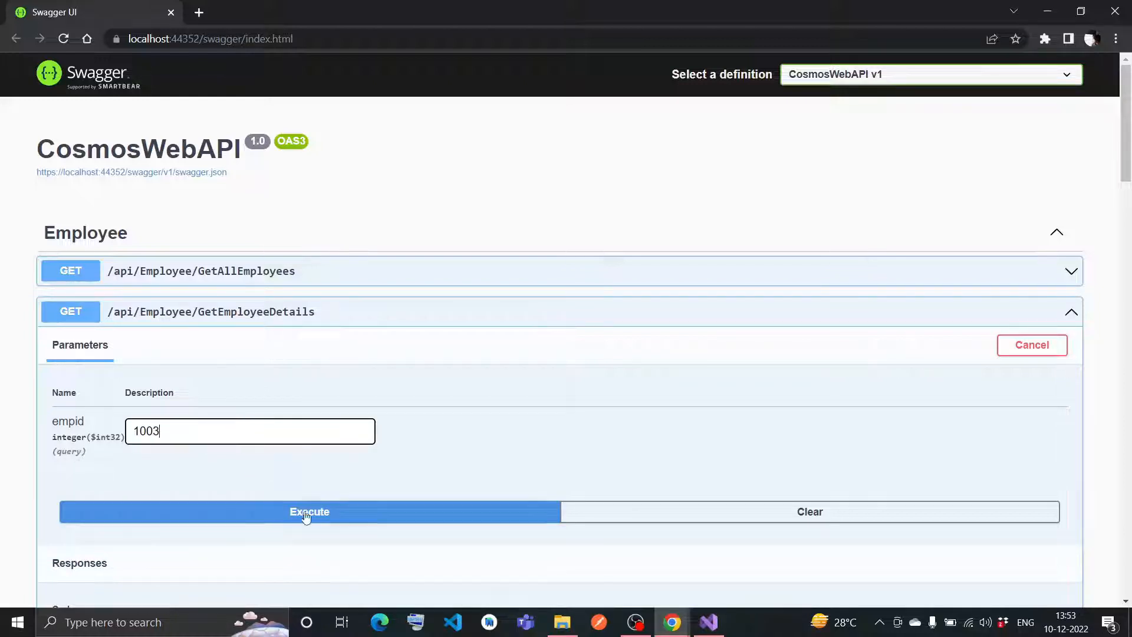
click(309, 511)
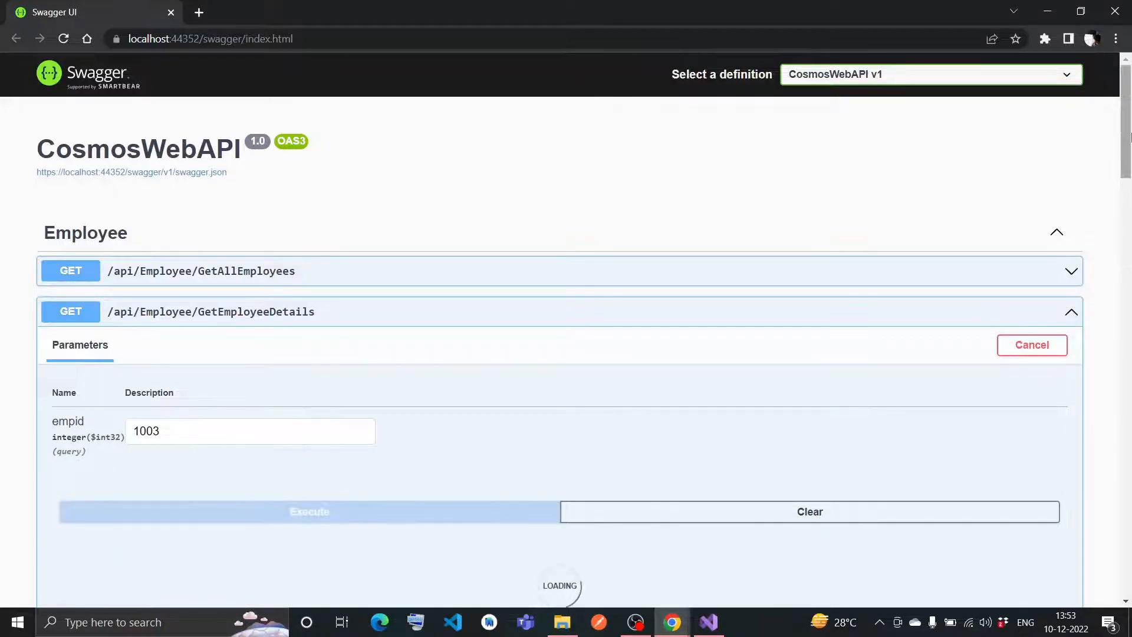
click(309, 510)
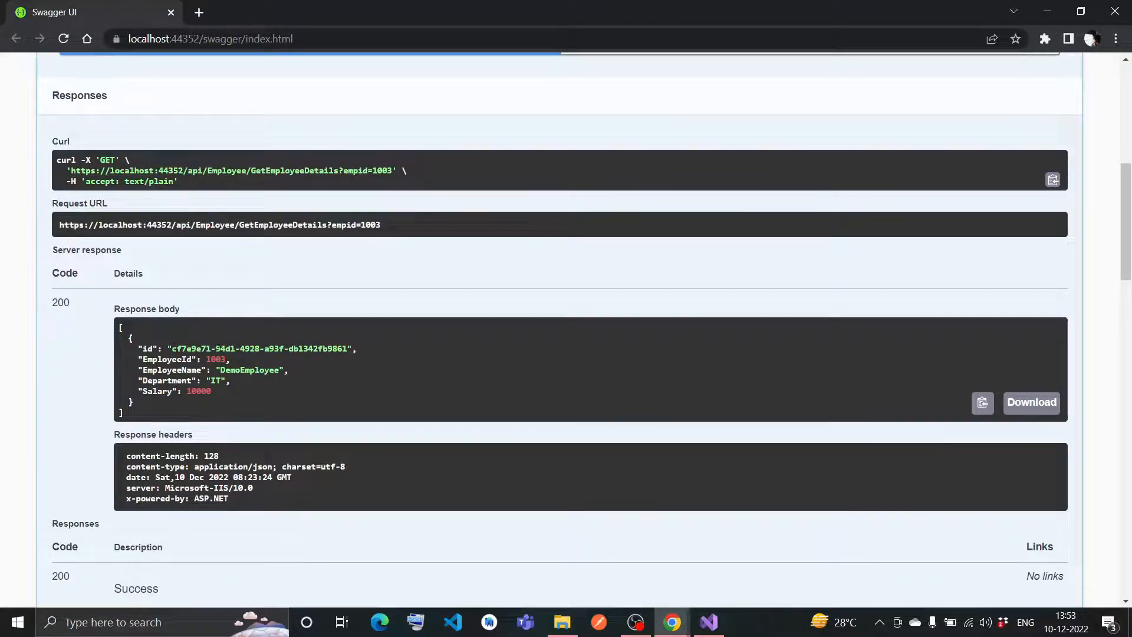
Step: Select DemoEmployee's generated id in the response and move down to UpdateEmployee
double_click(258, 347)
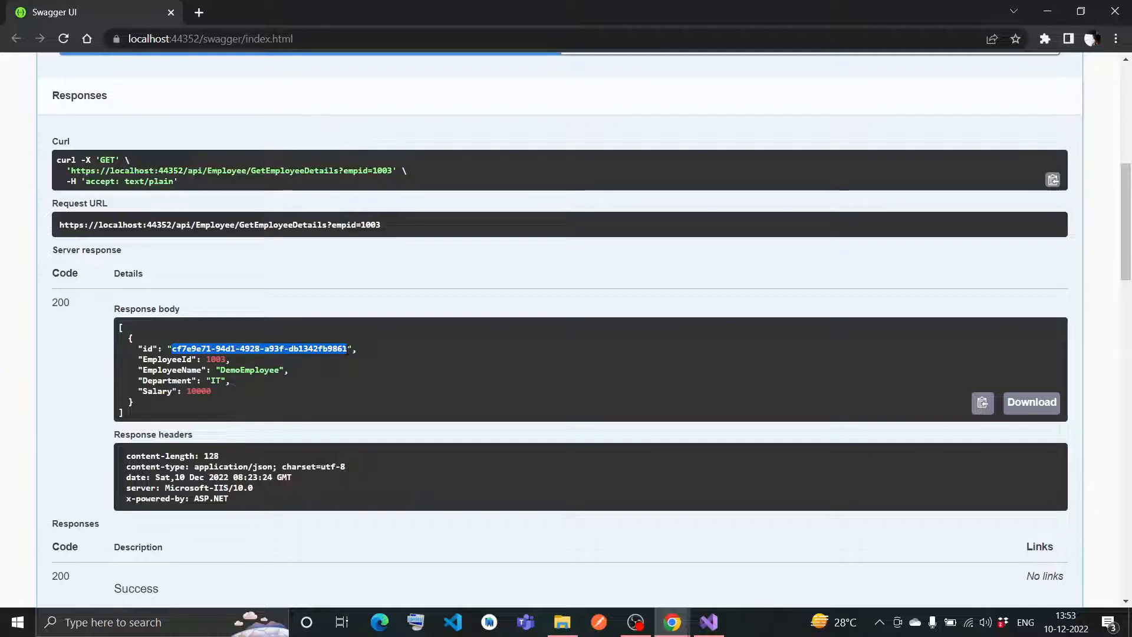
scroll(down, 3)
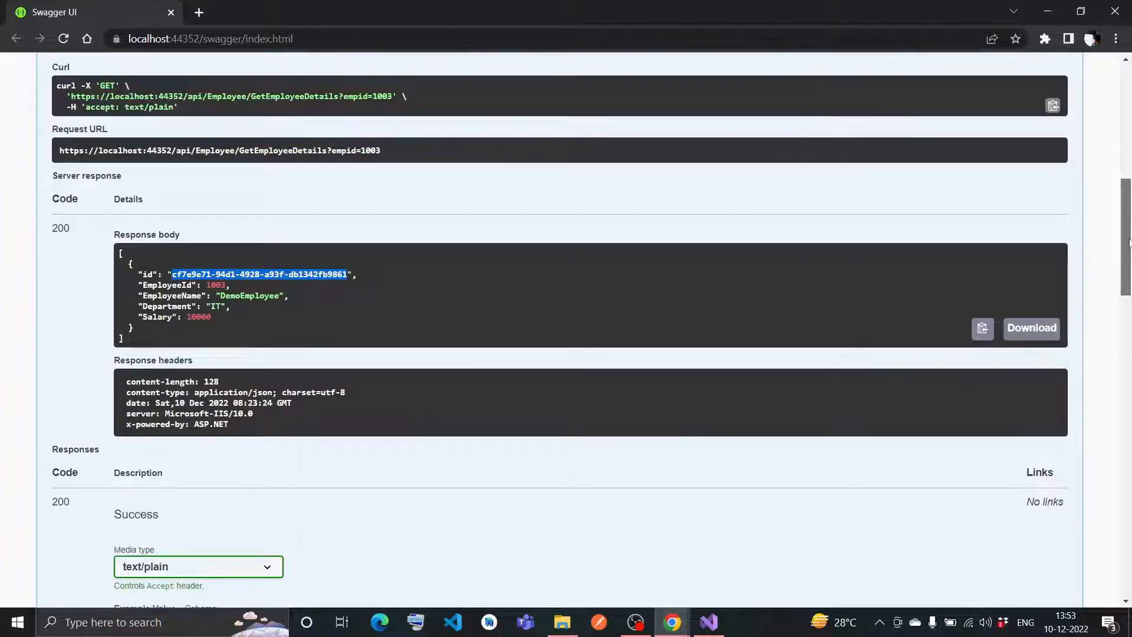
scroll(down, 3)
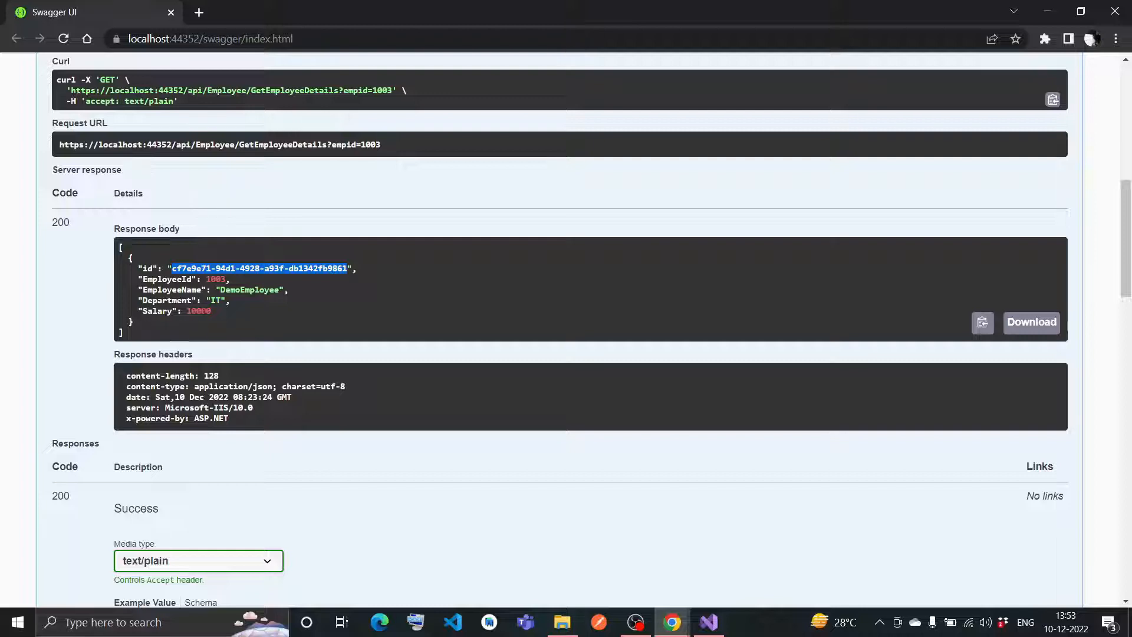
mouse_move(193, 323)
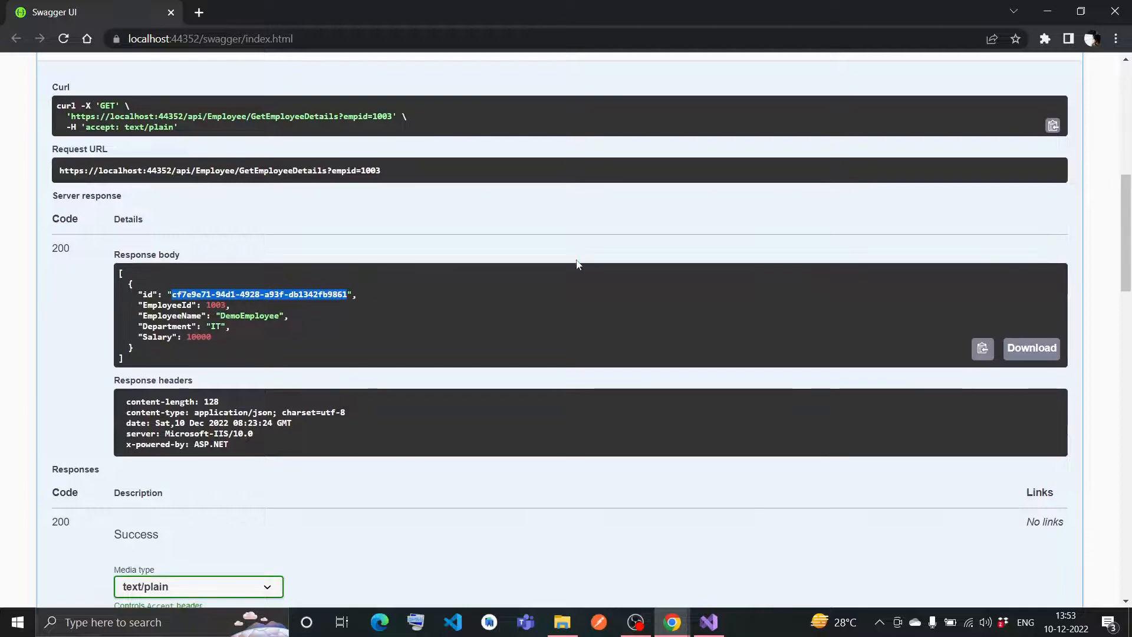
scroll(down, 3)
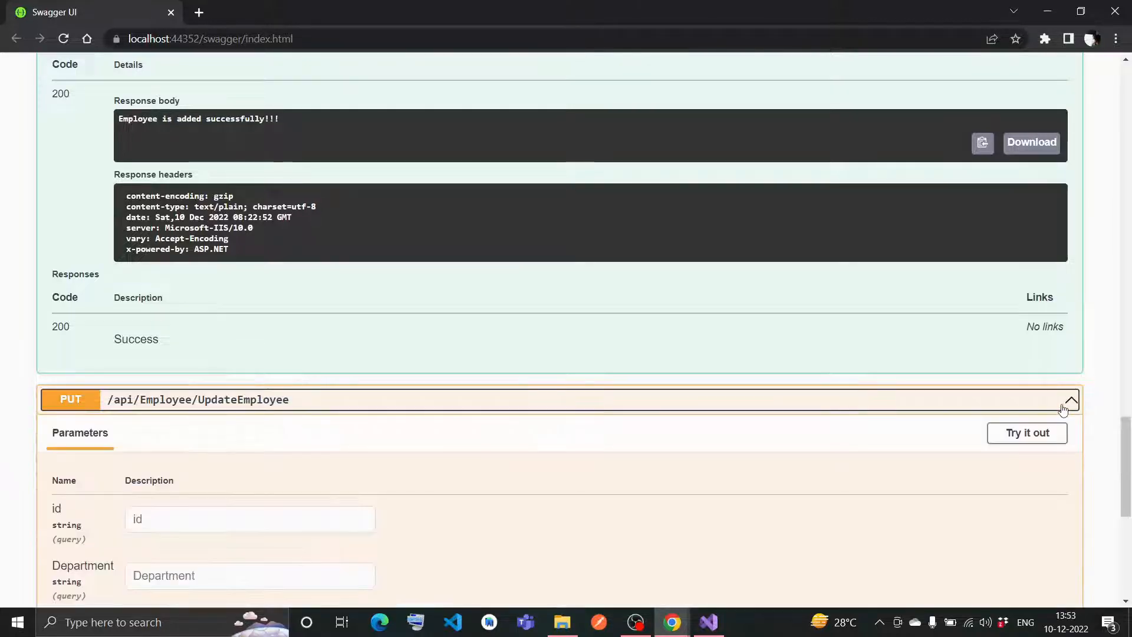
Step: Enter id cf7e9e71-94d1-4928-a93f-db1342fb9861, Department Medical and Salary 2000000 in UpdateEmployee
scroll(down, 3)
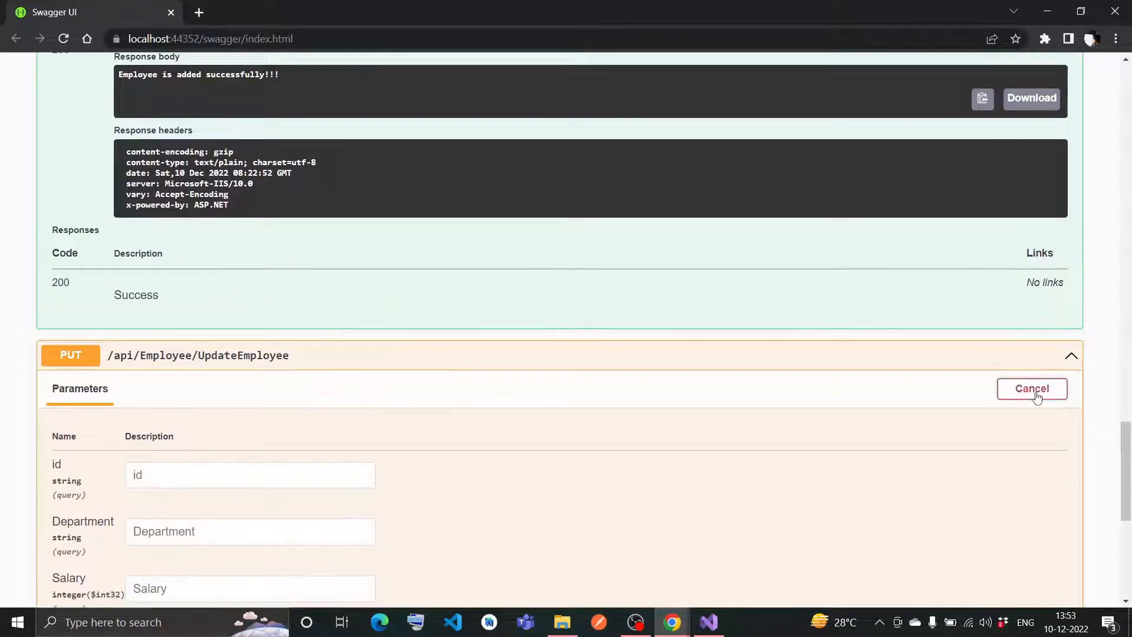
text(cf7e9e71-94d1-4928-a93f-db1342fb9861)
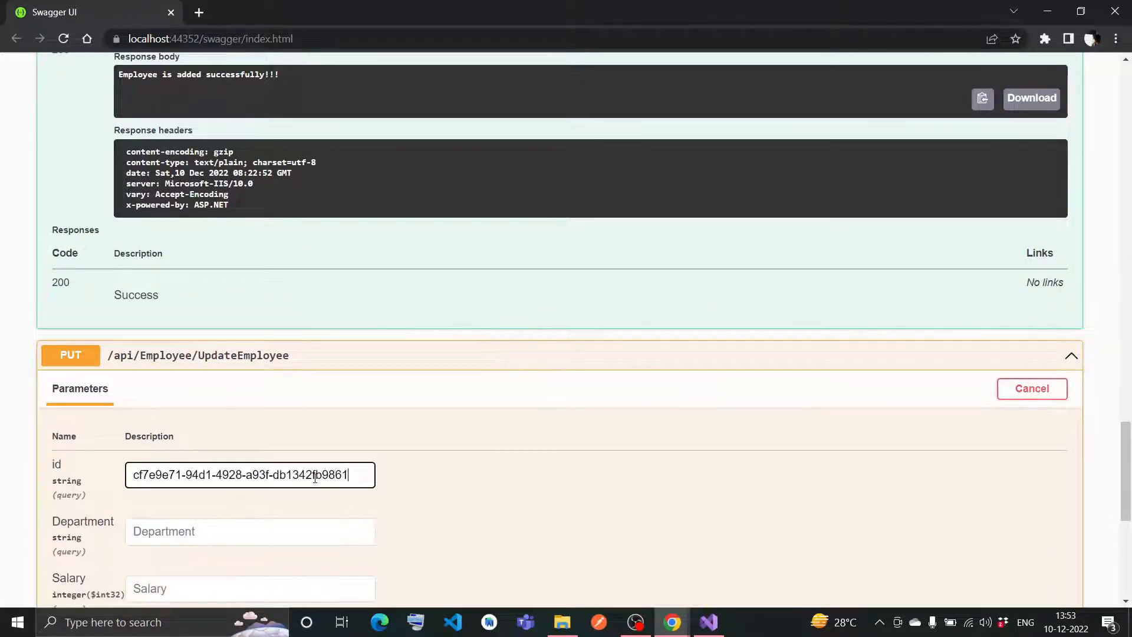
scroll(down, 3)
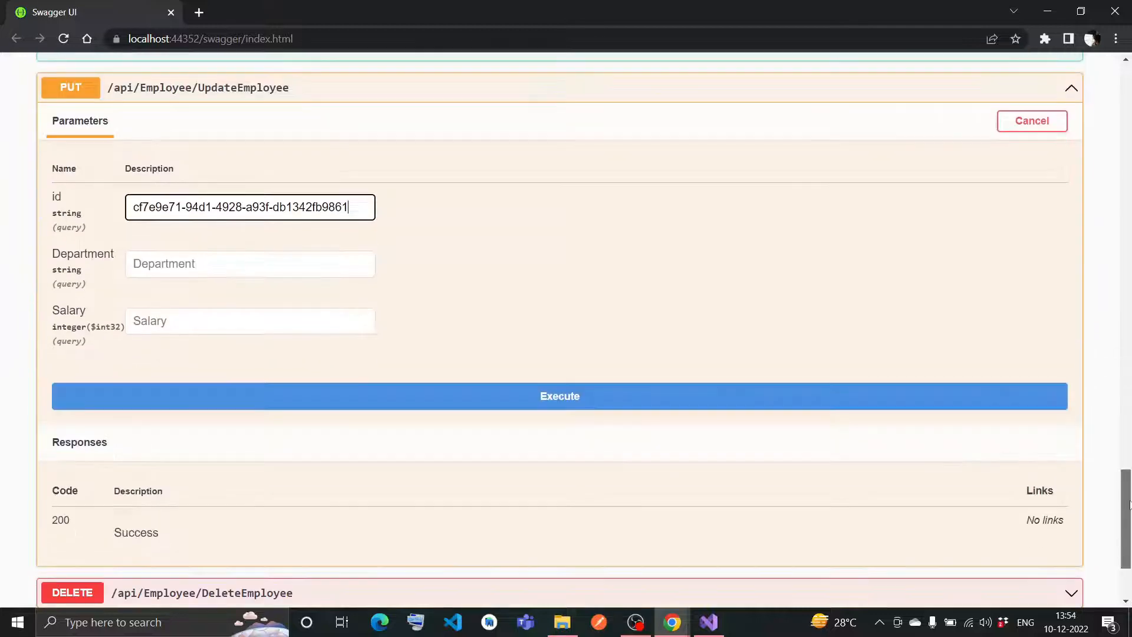
scroll(down, 3)
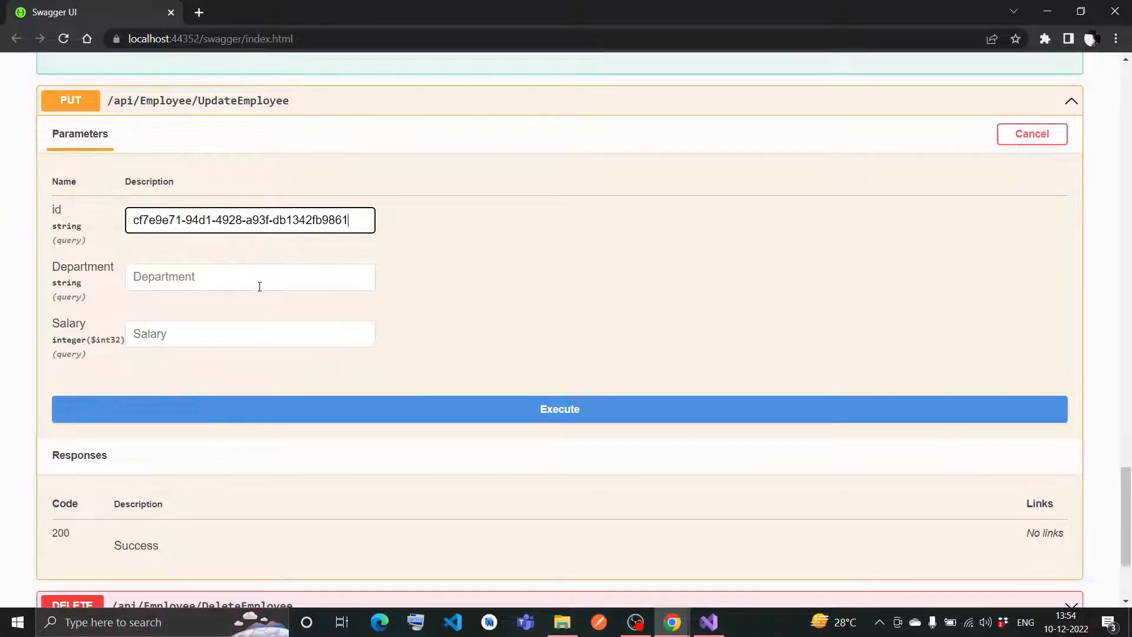
click(250, 276)
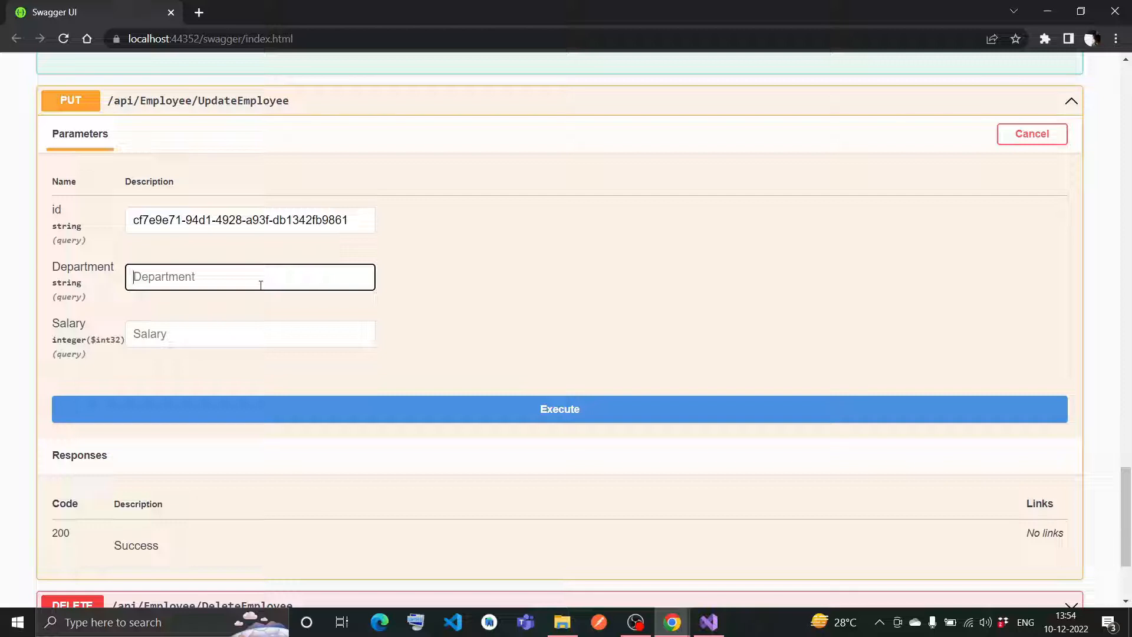
text(Medical)
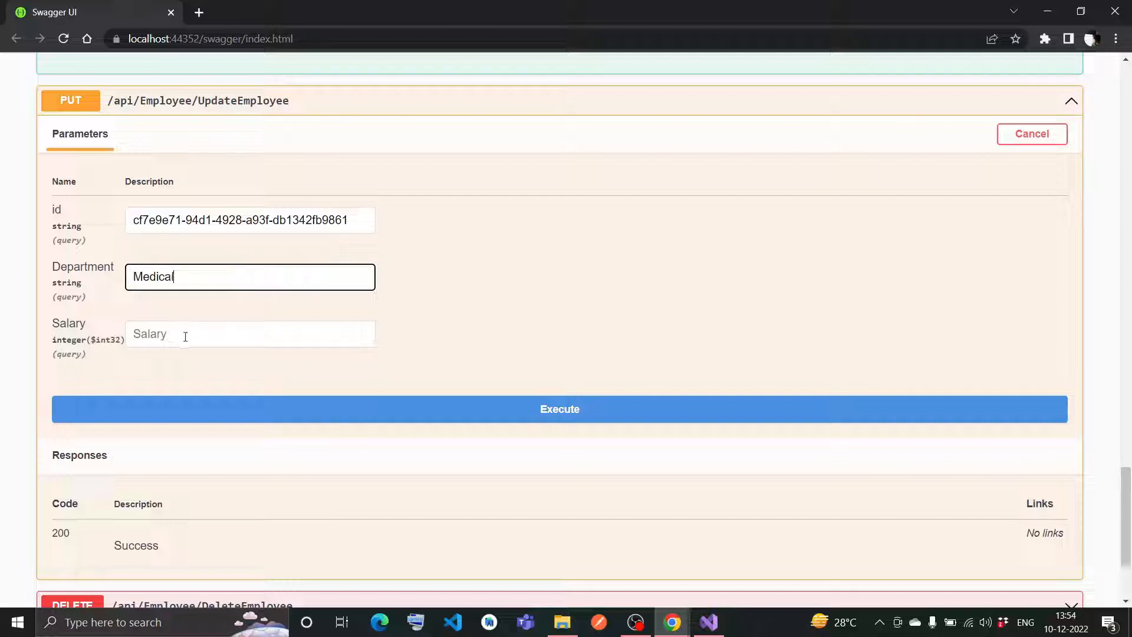
text(2000000)
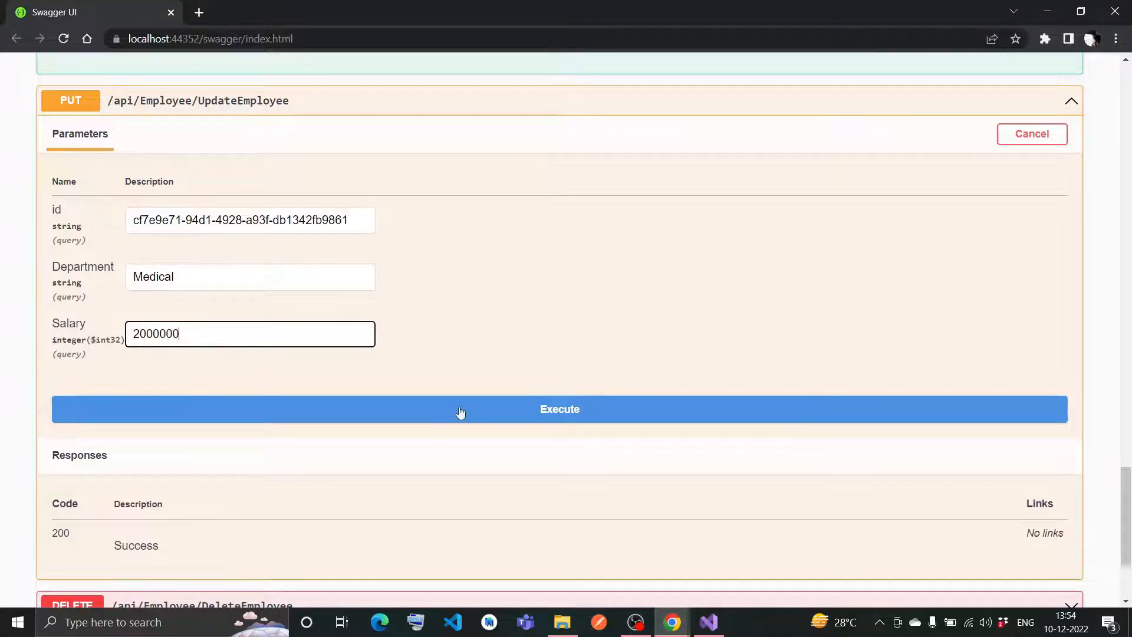
Step: Execute UpdateEmployee and read the 200 update-success response
click(559, 409)
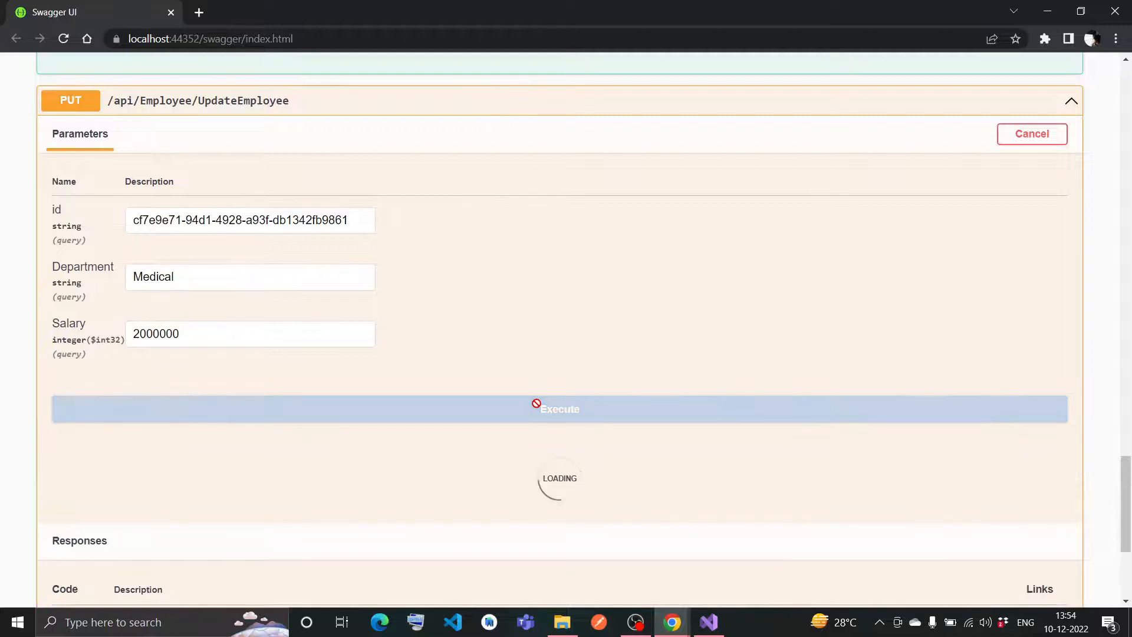
click(559, 409)
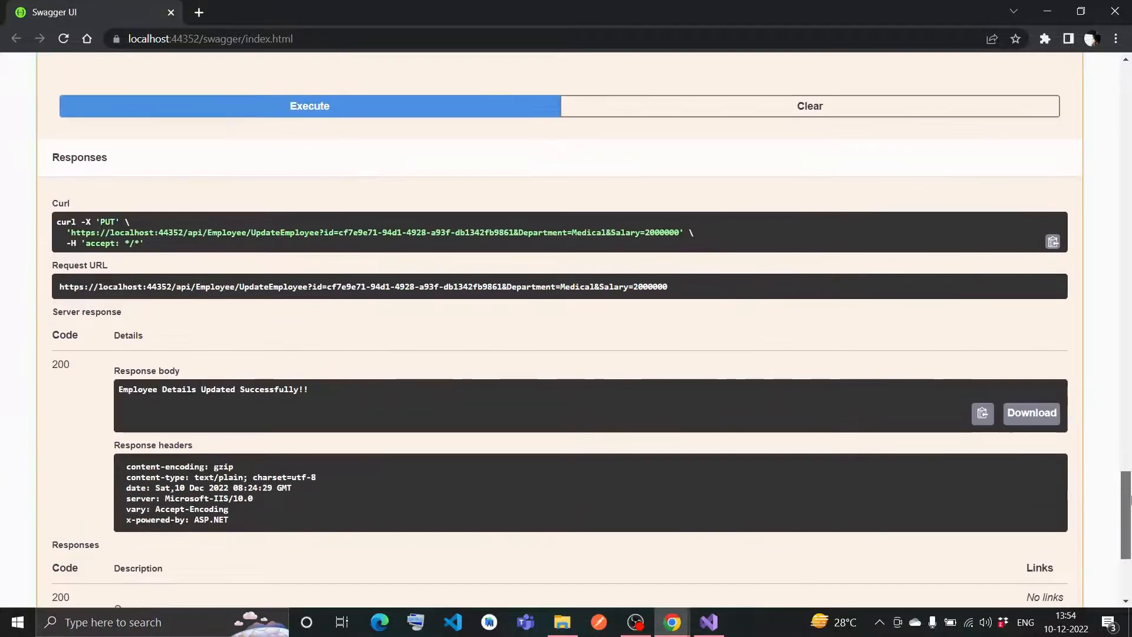
scroll(down, 3)
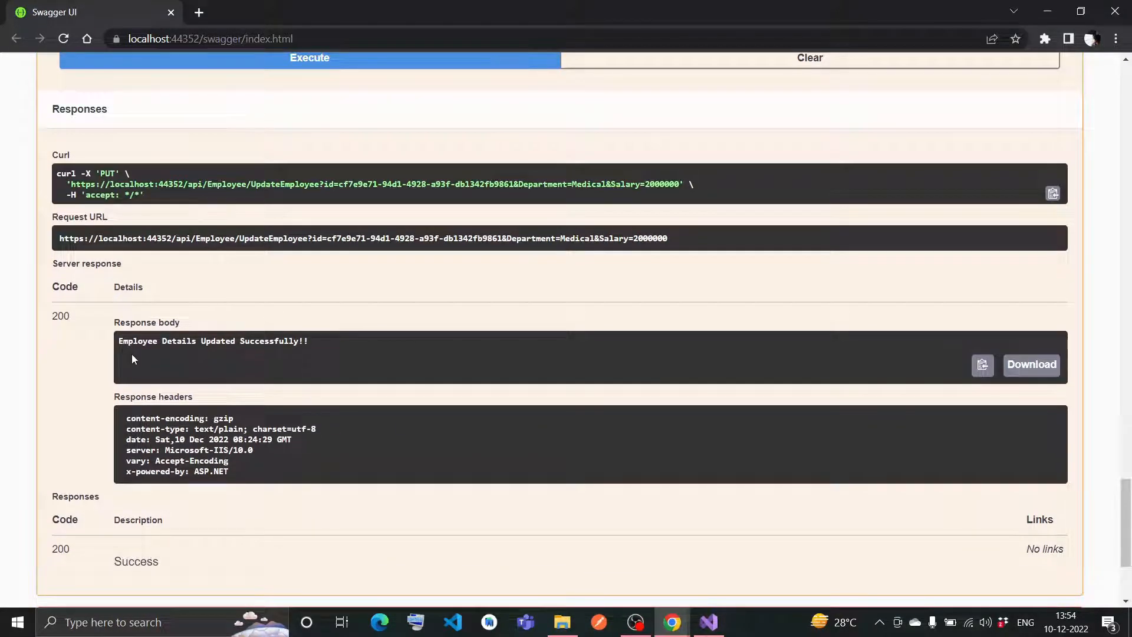
mouse_move(204, 353)
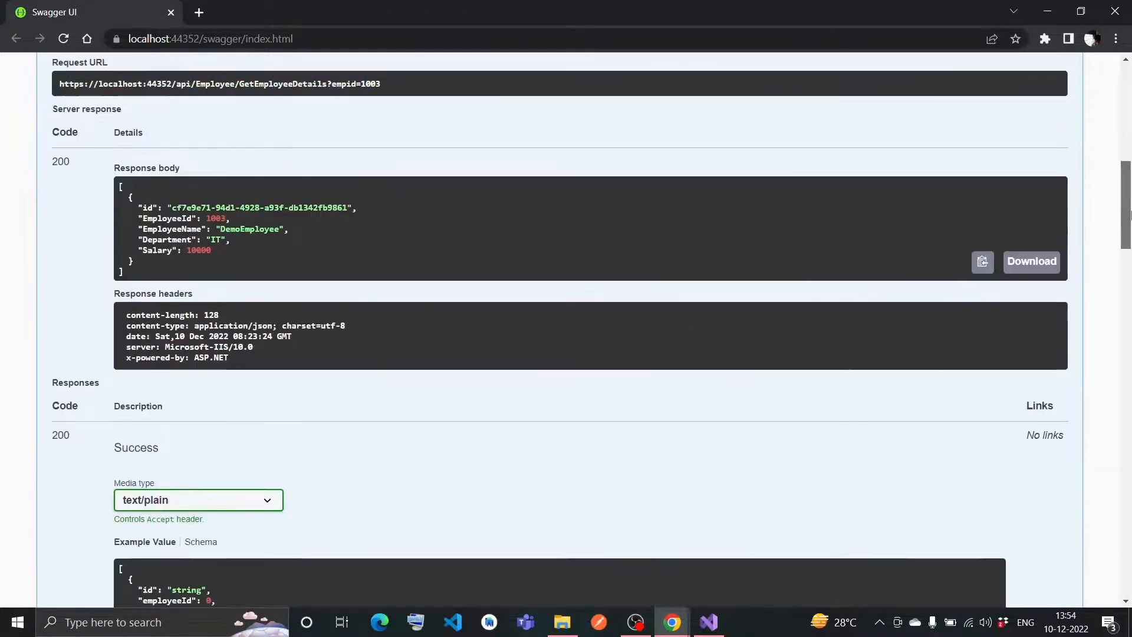
Step: Rerun GetEmployeeDetails for 1003, now showing Medical department and salary 2000000
scroll(down, 3)
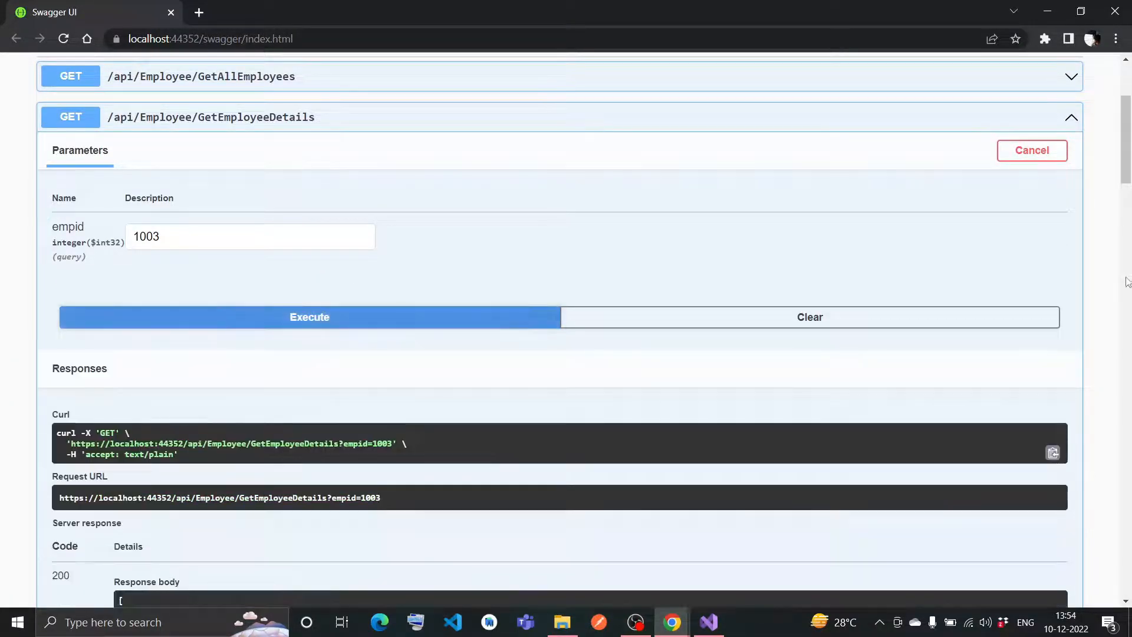
scroll(down, 3)
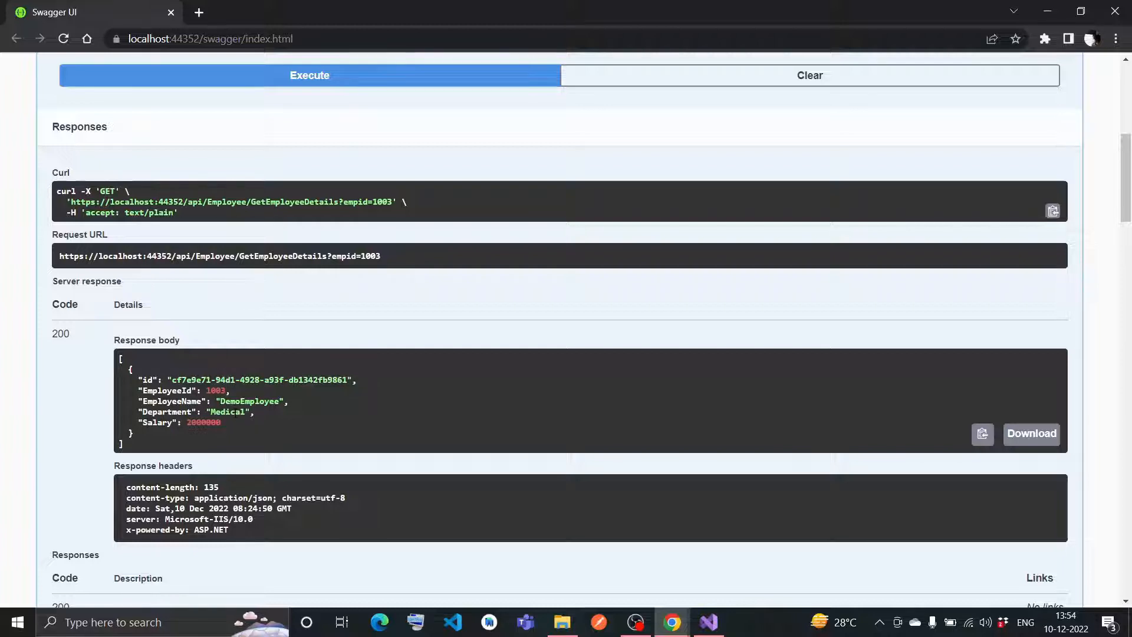
mouse_move(228, 424)
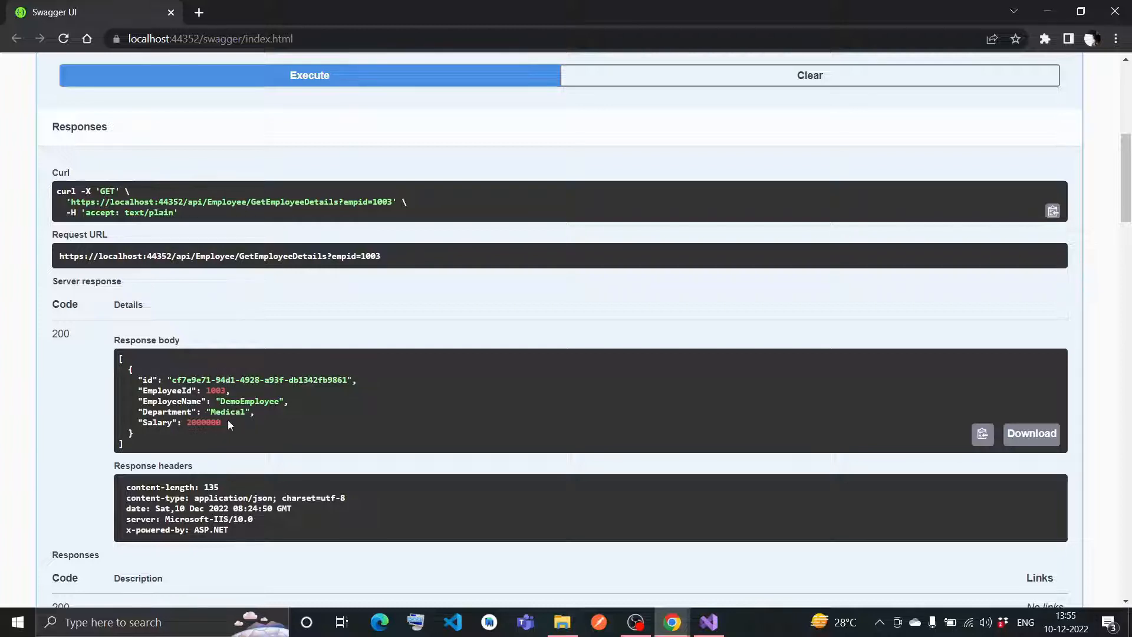
scroll(down, 3)
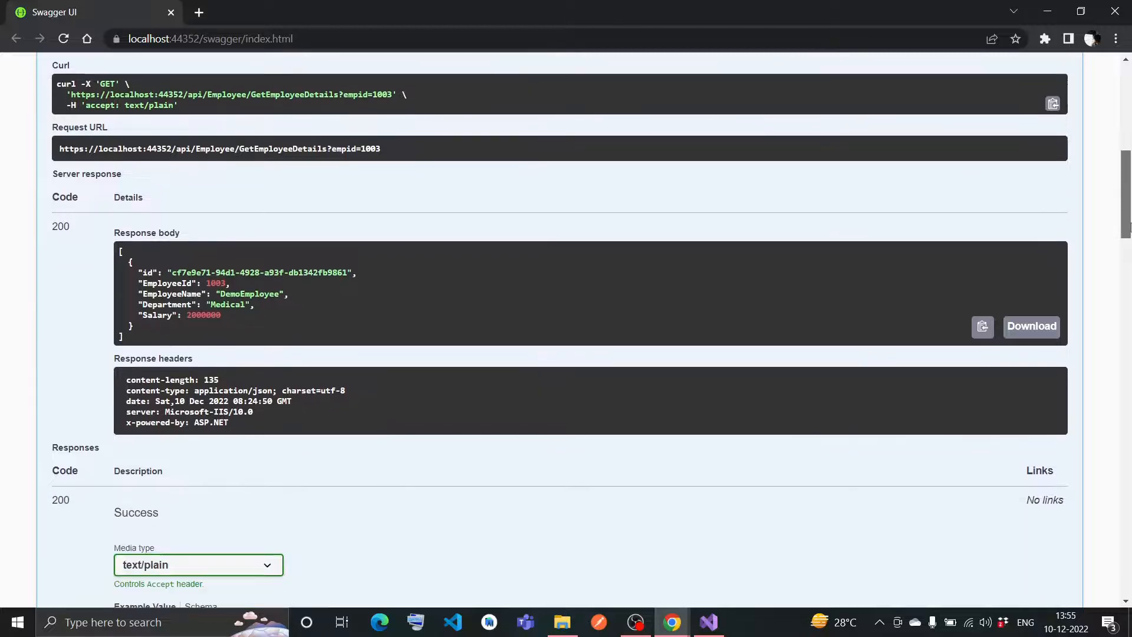
scroll(up, 3)
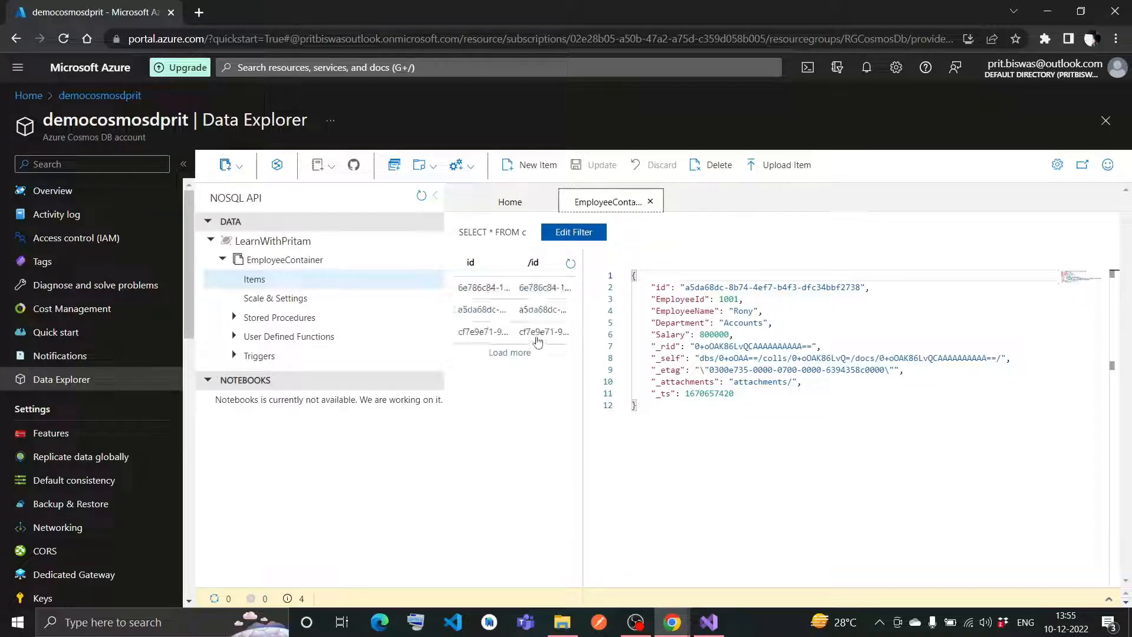
Step: View the cf7e9e71… item's JSON in EmployeeContainer to inspect the updated record
click(484, 331)
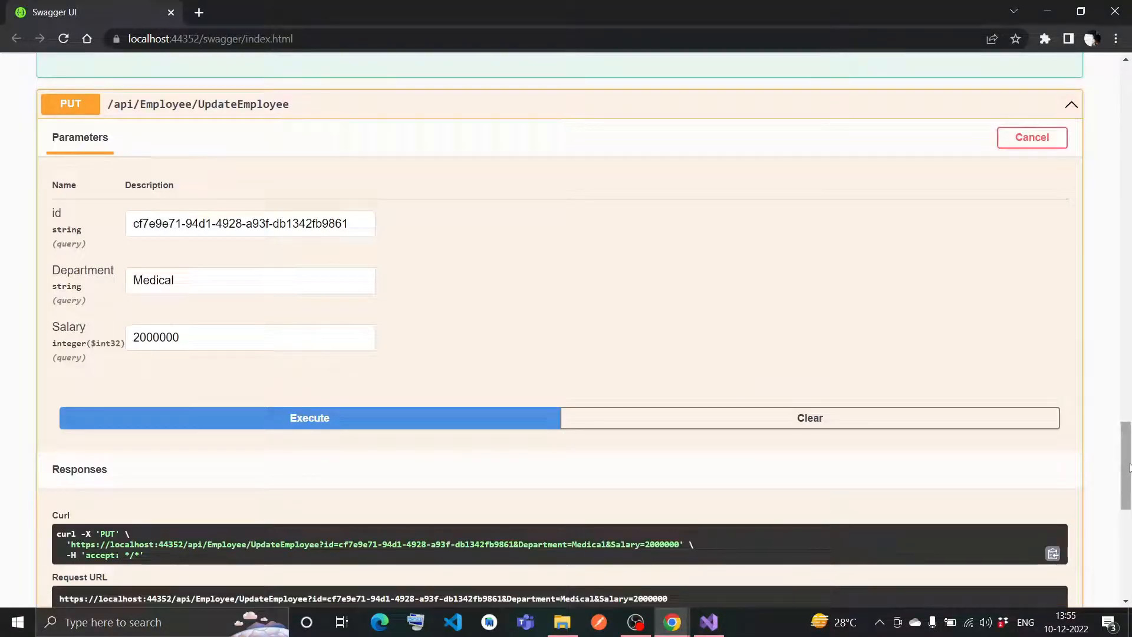
Step: Execute DeleteEmployee for id cf7e9e71-94d1-4928-a93f-db1342fb9861 and read the deletion-success message
click(309, 417)
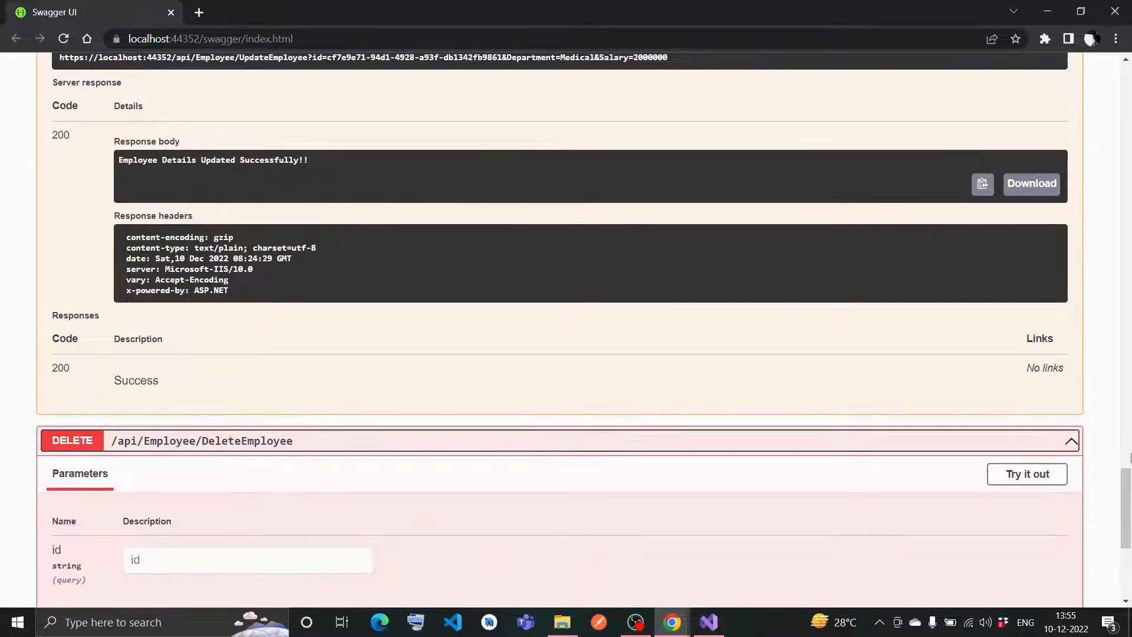
scroll(down, 3)
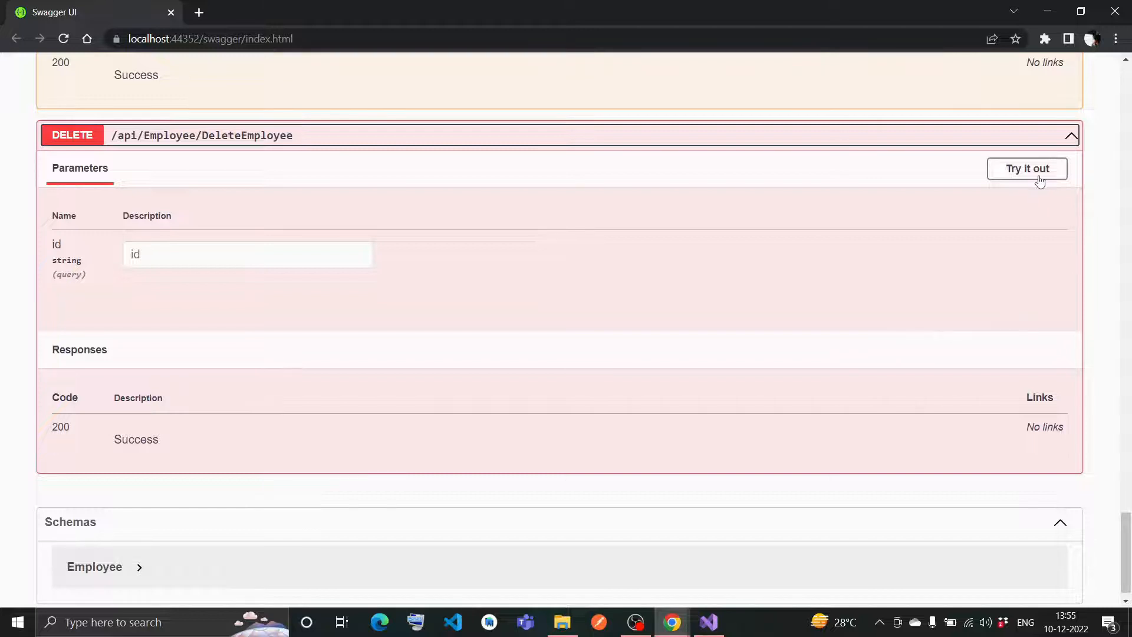
click(1027, 169)
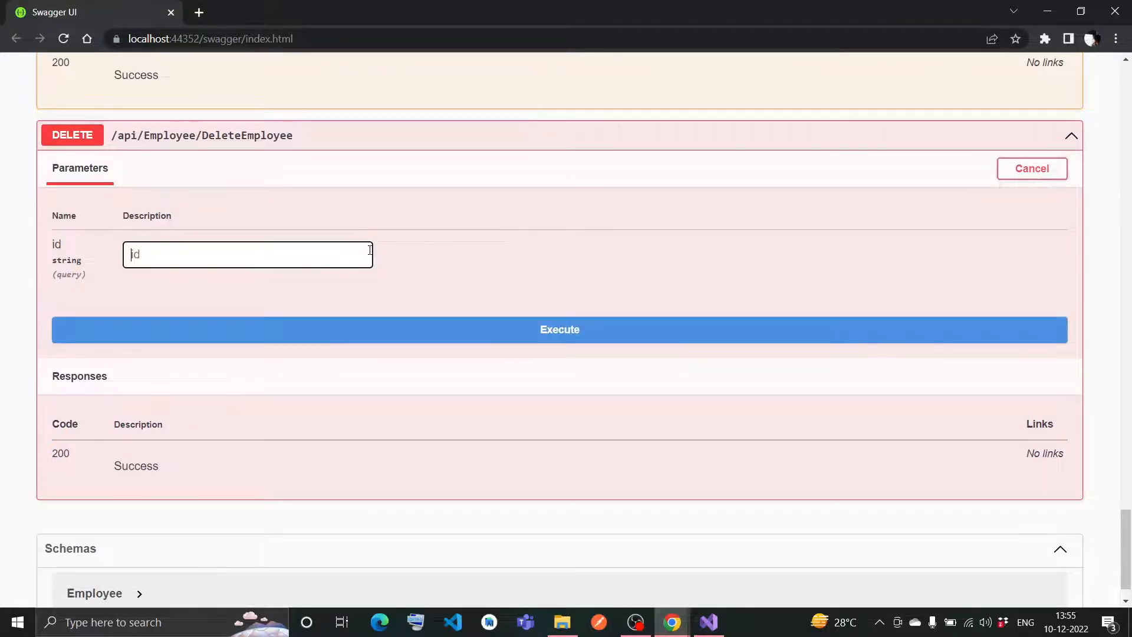
text(cf7e9e71-94d1-4928-a93f-db1342fb9861)
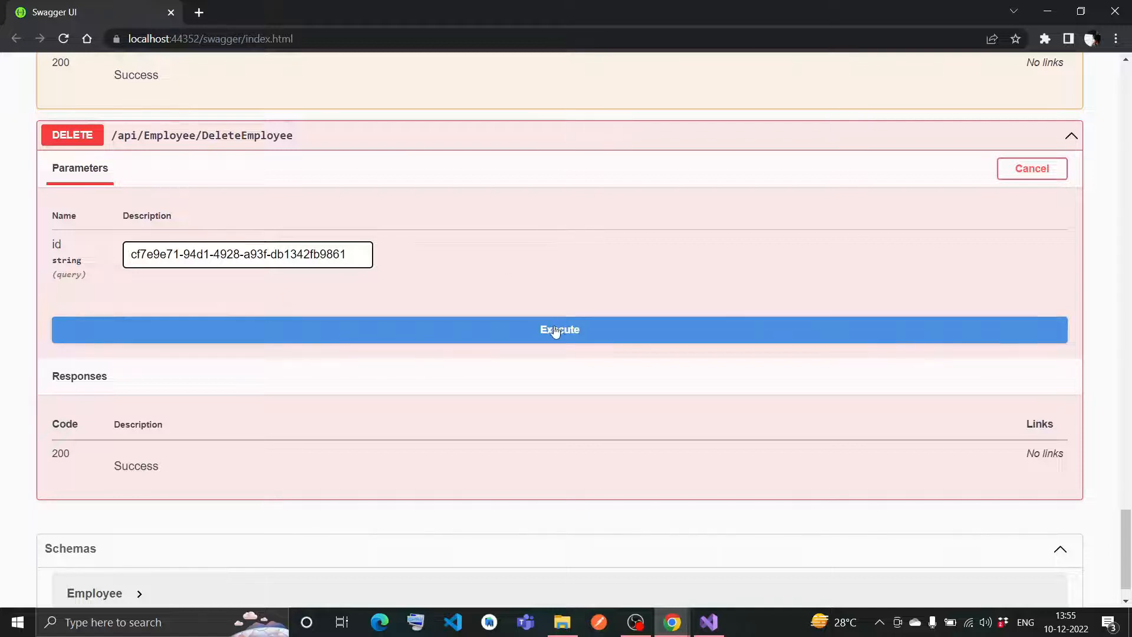
click(559, 329)
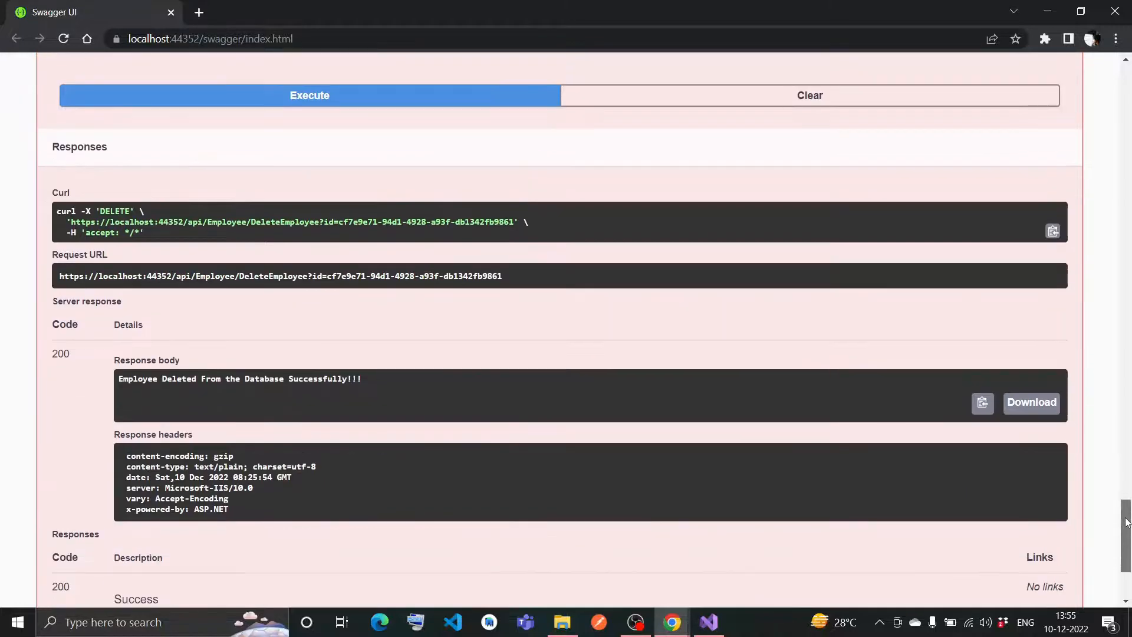
scroll(down, 3)
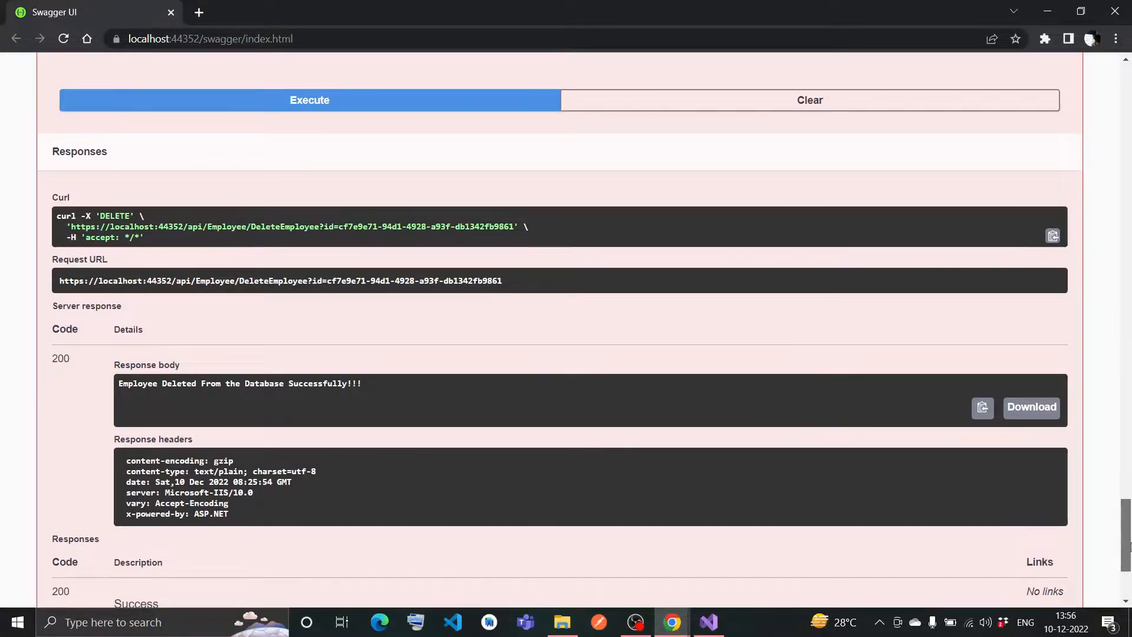
scroll(down, 3)
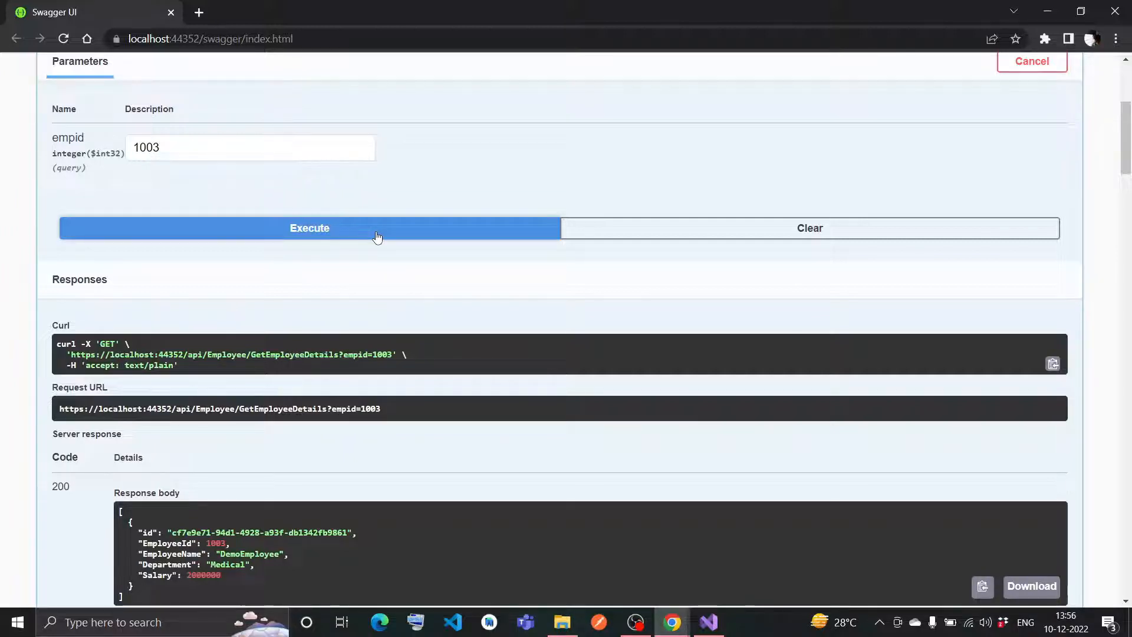
Step: Re-run GetEmployeeDetails for empid 1003, then move to the GetAllEmployees request
click(309, 227)
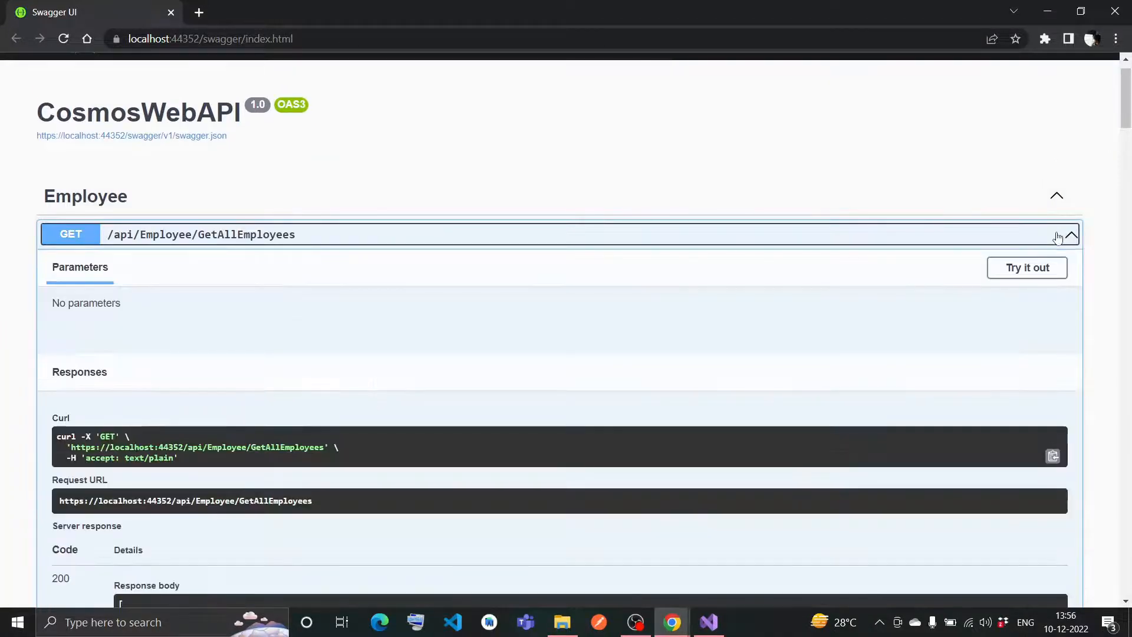
click(1027, 267)
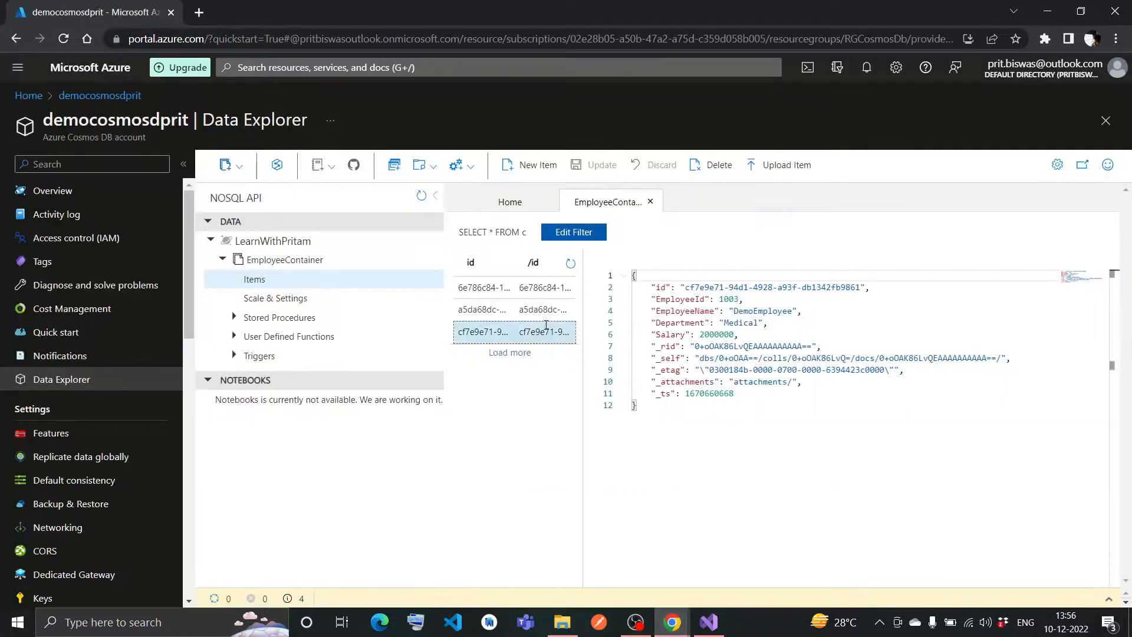
Step: Refresh the EmployeeContainer items list in Data Explorer
click(569, 263)
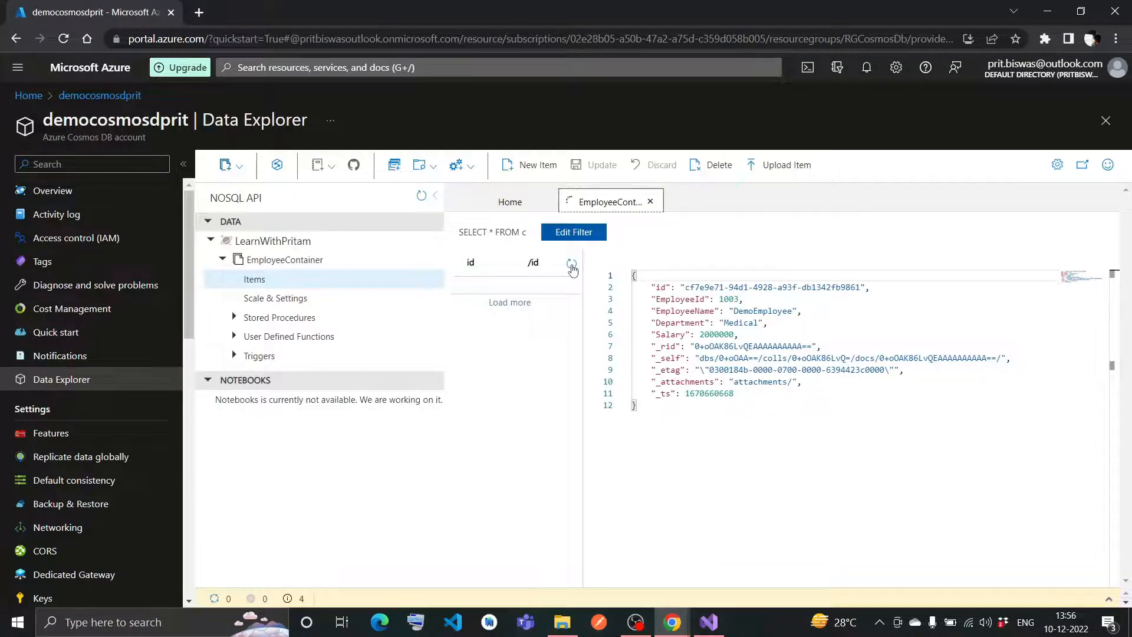
click(570, 268)
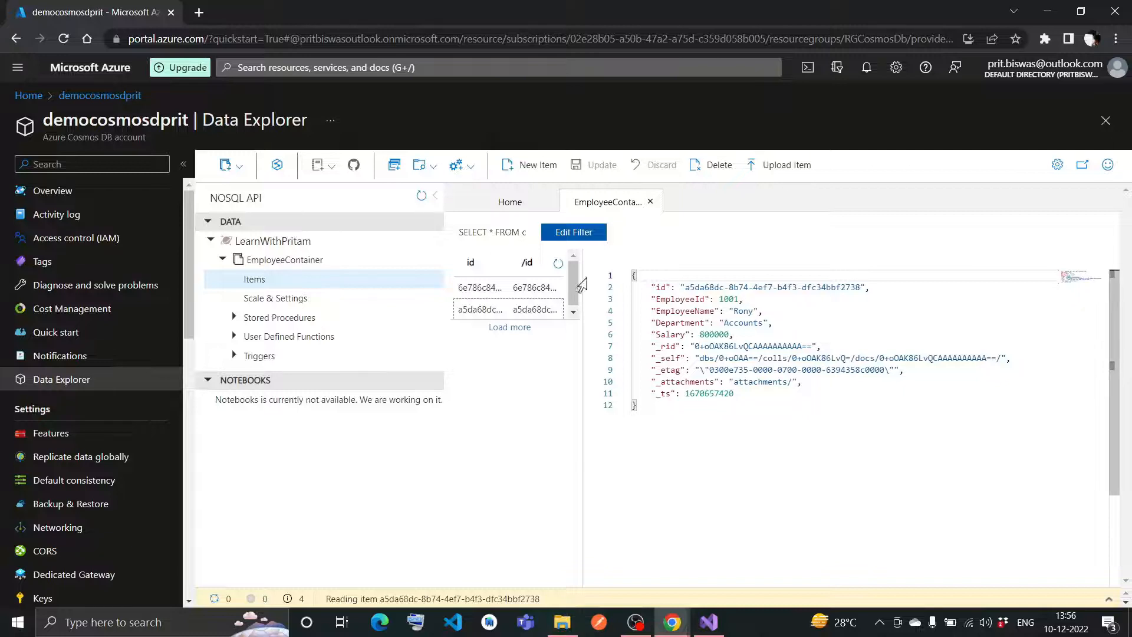
Step: View the two remaining employee items, Pritam and Rony, then switch to Visual Studio
click(480, 309)
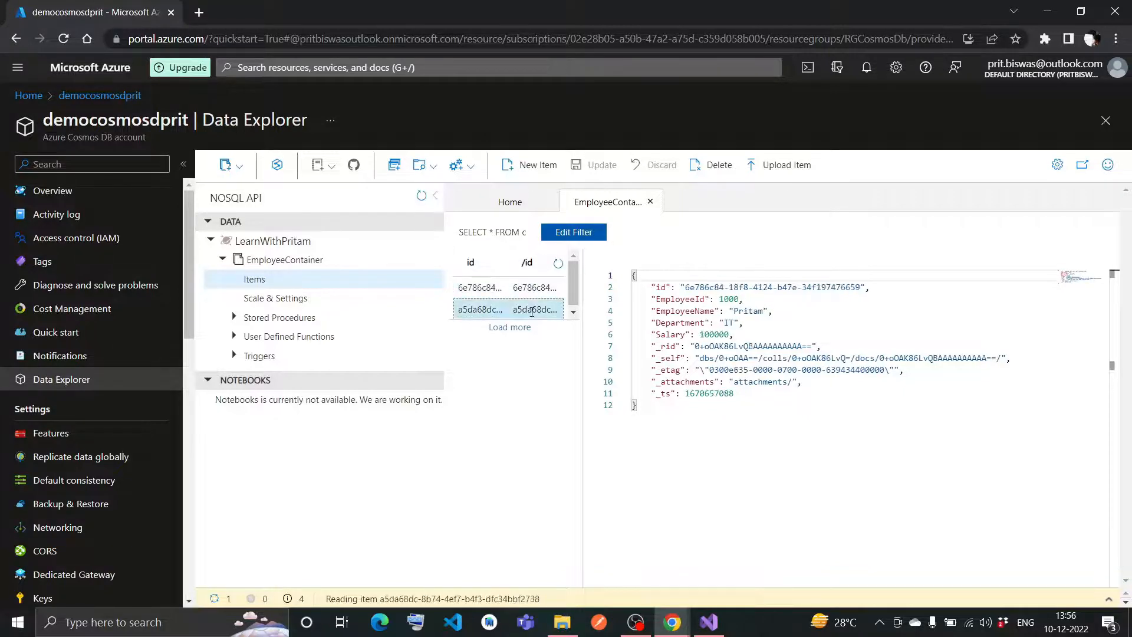
click(478, 309)
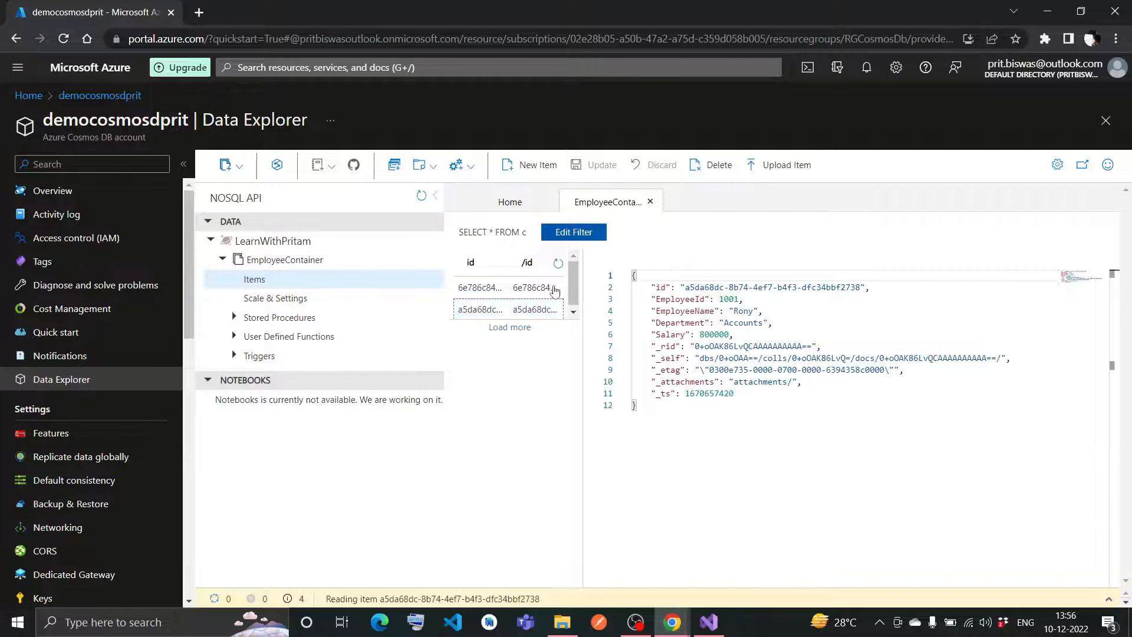
click(479, 287)
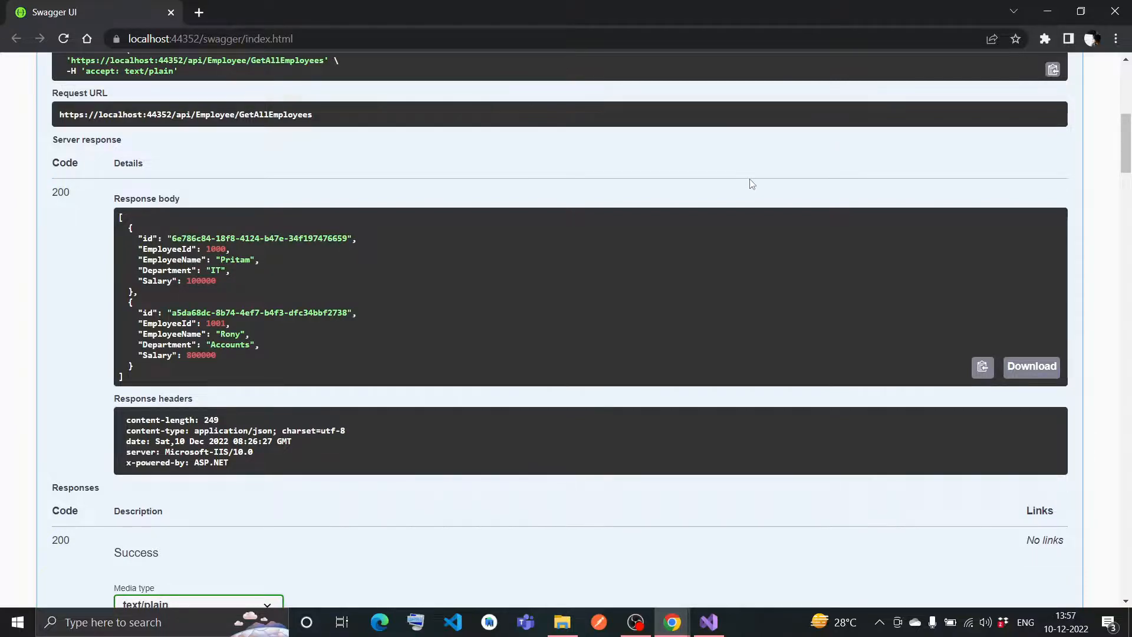
click(706, 621)
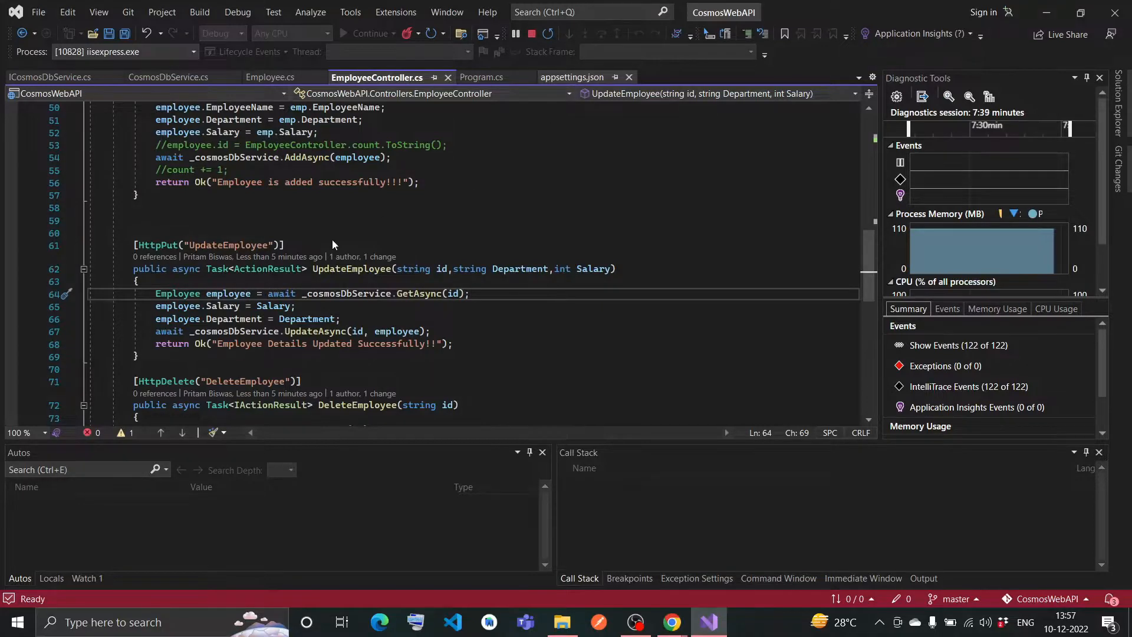
Step: Show appsettings.json's CosmosDb section with the account Key, LearnWithPritam database and EmployeeContainer
click(571, 78)
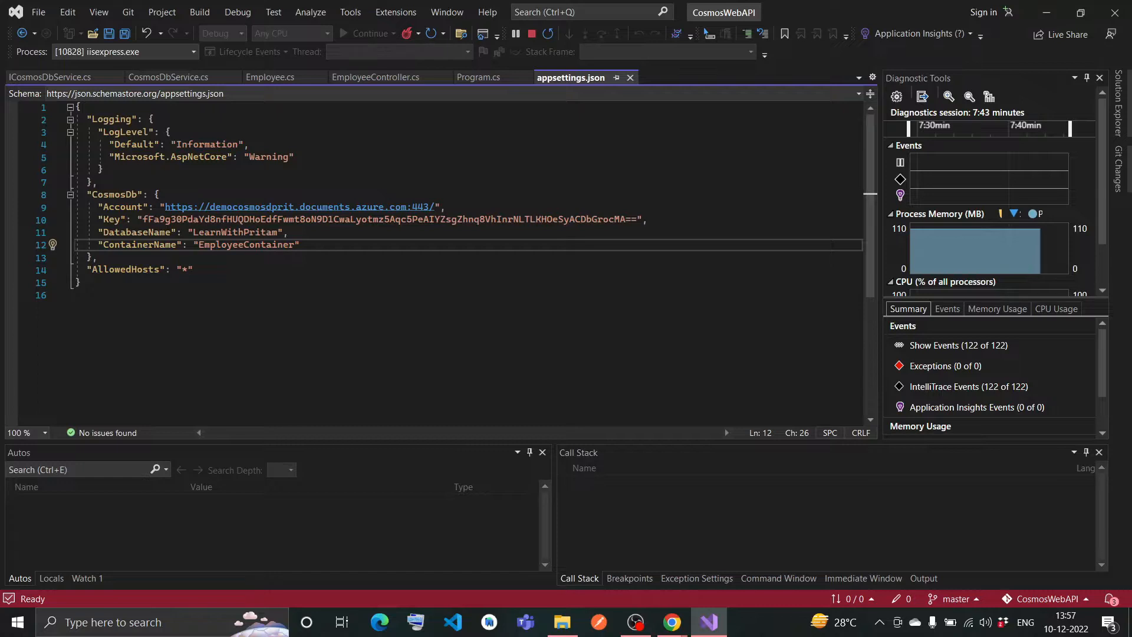
click(646, 221)
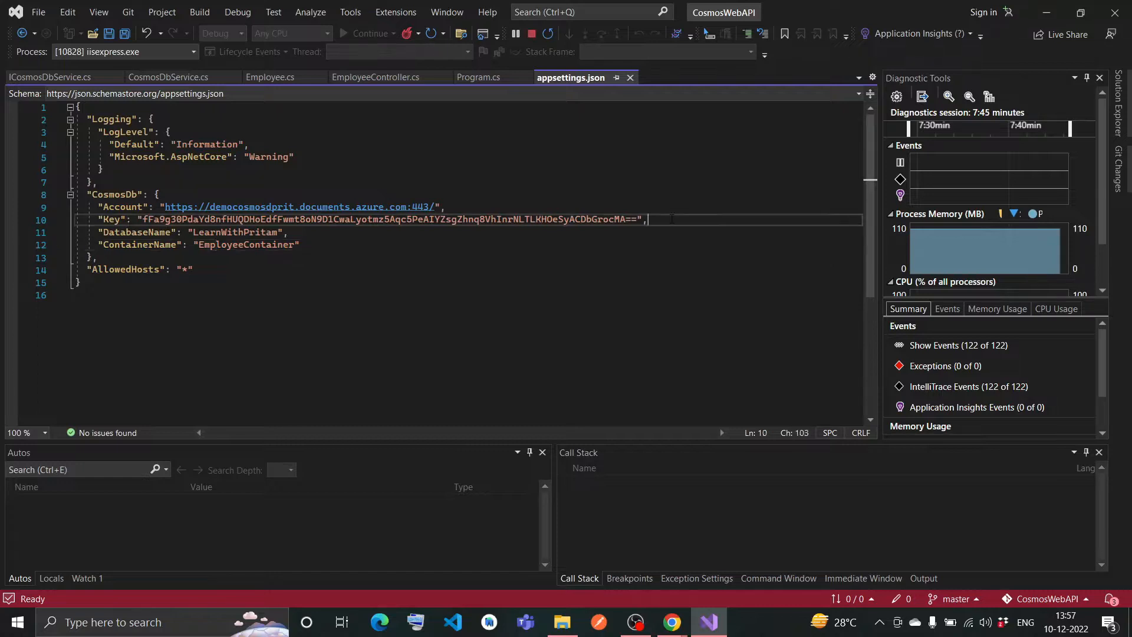